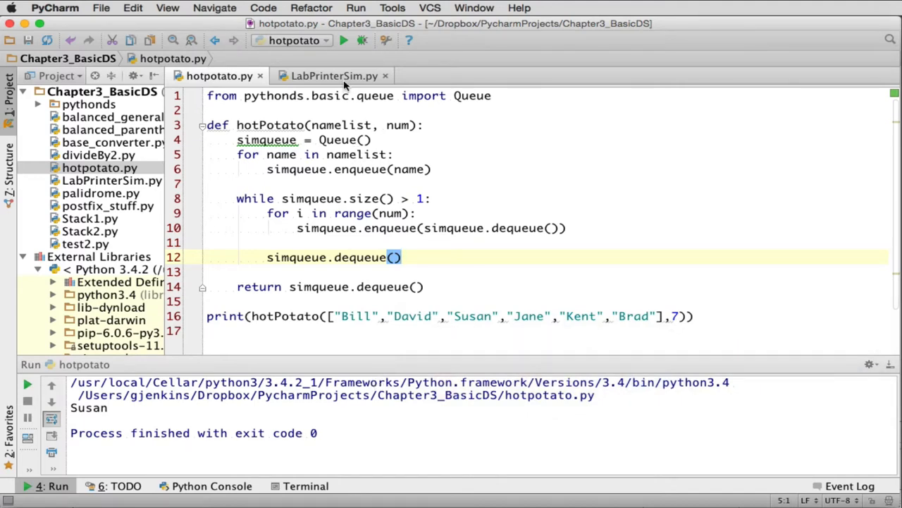
Show LabPrinterSim.py's Printer class with its constructor, tick and busy methods.
{"action": "left_click", "coordinate": [333, 76]}
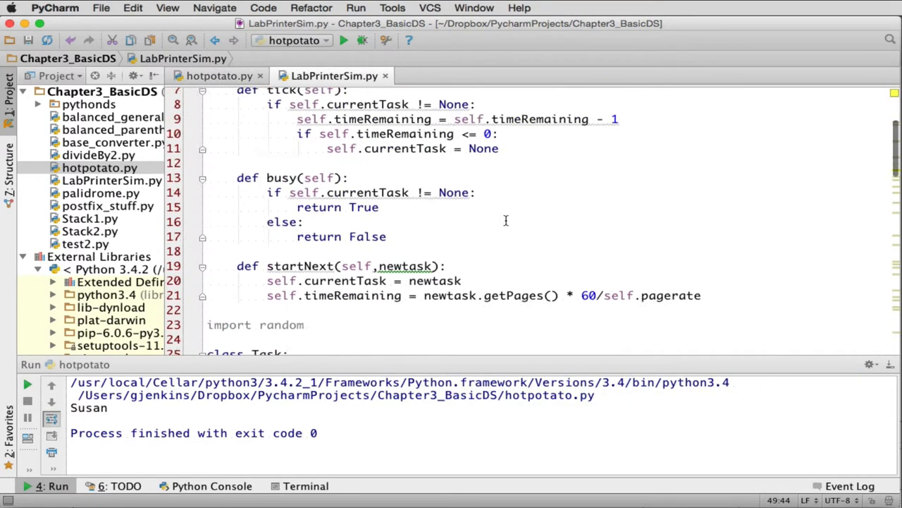
{"action": "scroll", "scroll_direction": "up", "scroll_amount": 3}
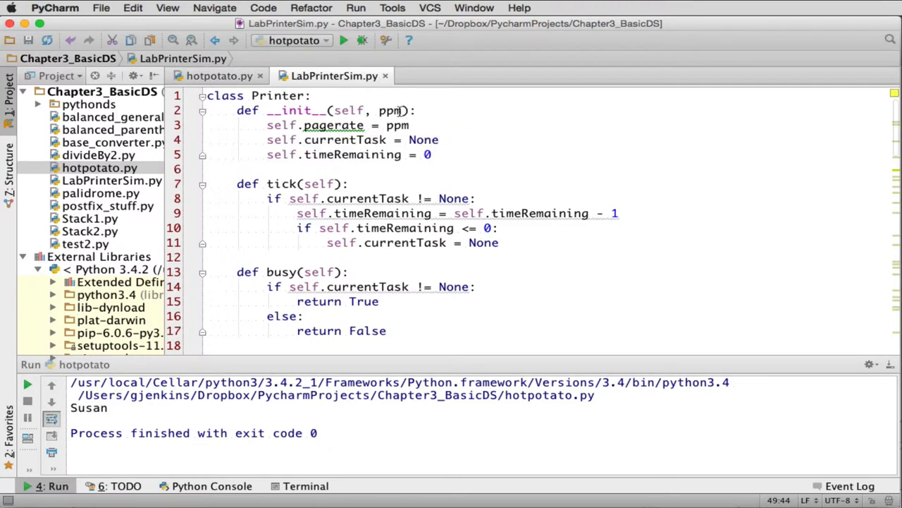
{"action": "mouse_move", "coordinate": [342, 139]}
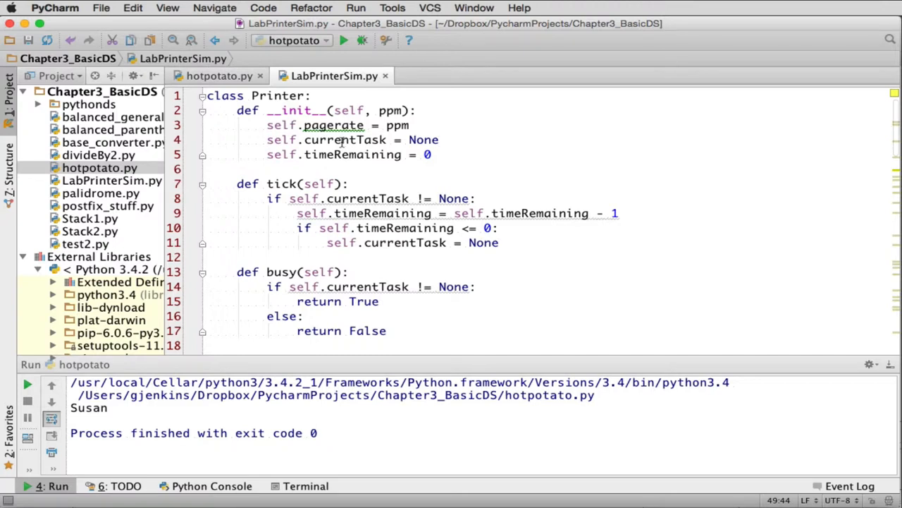
{"action": "mouse_move", "coordinate": [341, 154]}
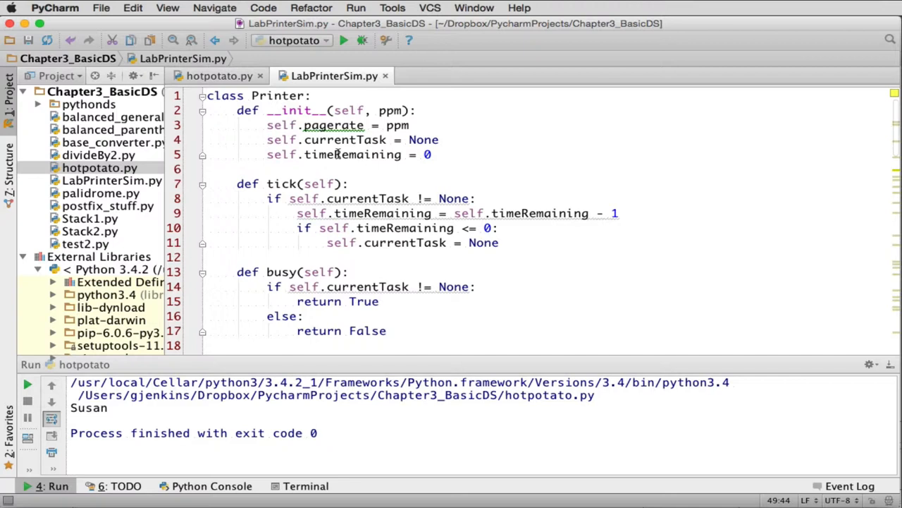
{"action": "mouse_move", "coordinate": [300, 176]}
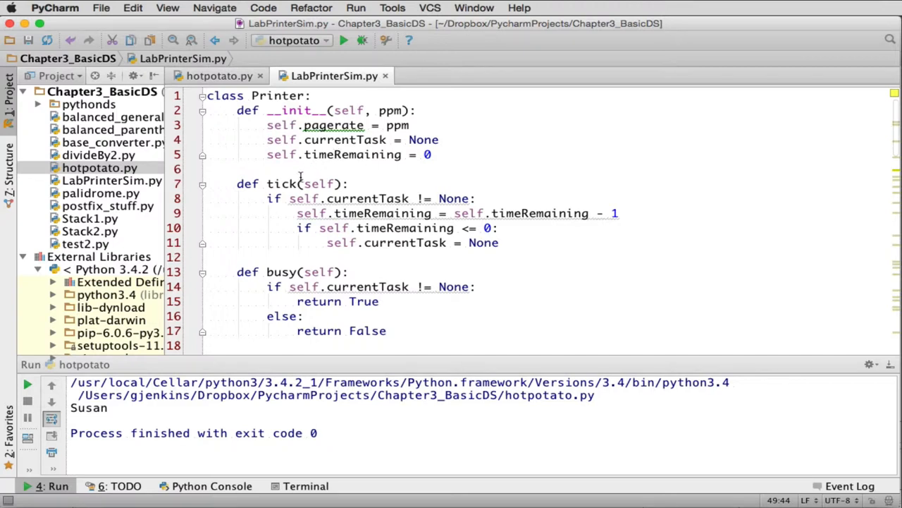
{"action": "mouse_move", "coordinate": [289, 184]}
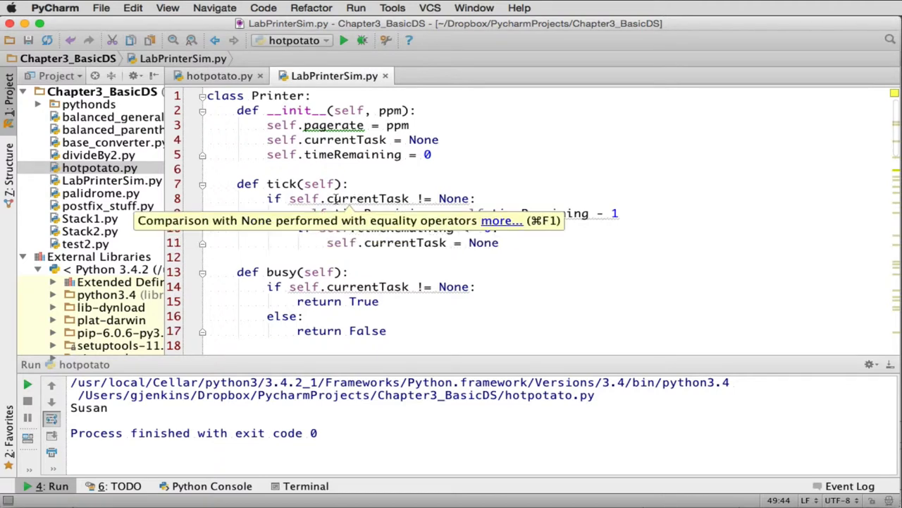
{"action": "mouse_move", "coordinate": [423, 197]}
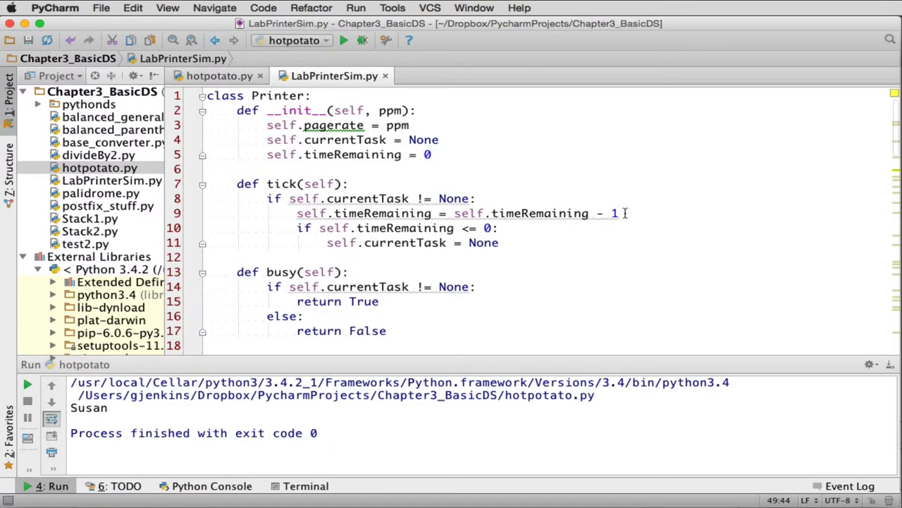
{"action": "left_click", "coordinate": [398, 228]}
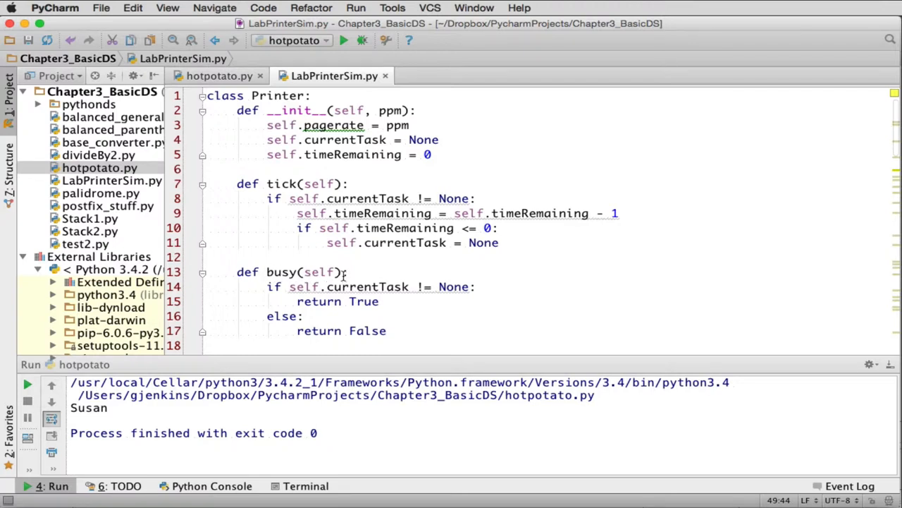
{"action": "mouse_move", "coordinate": [345, 286]}
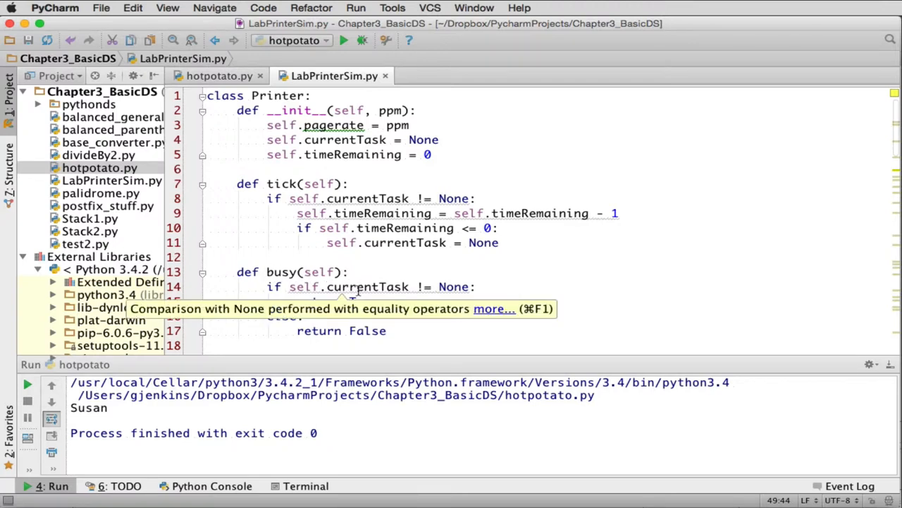
{"action": "mouse_move", "coordinate": [454, 289]}
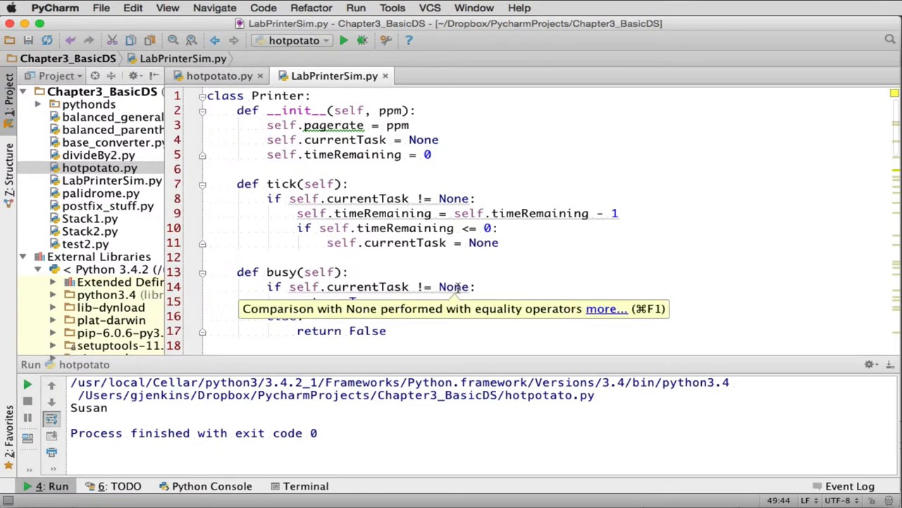
{"action": "mouse_move", "coordinate": [384, 302]}
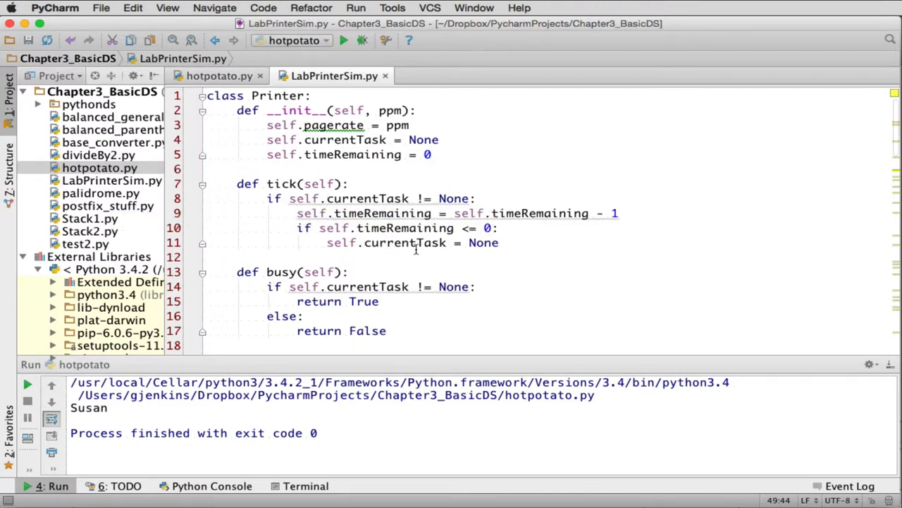
{"action": "mouse_move", "coordinate": [325, 307]}
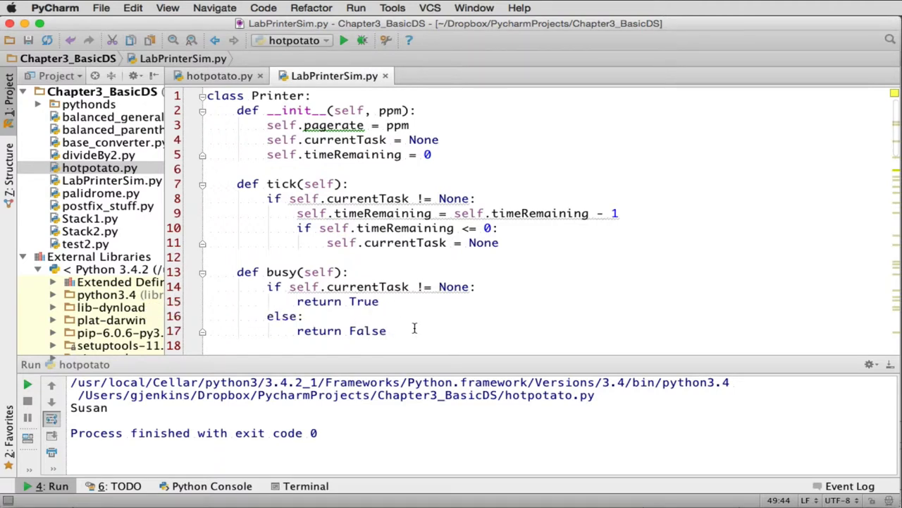
{"action": "scroll", "scroll_direction": "down", "scroll_amount": 3}
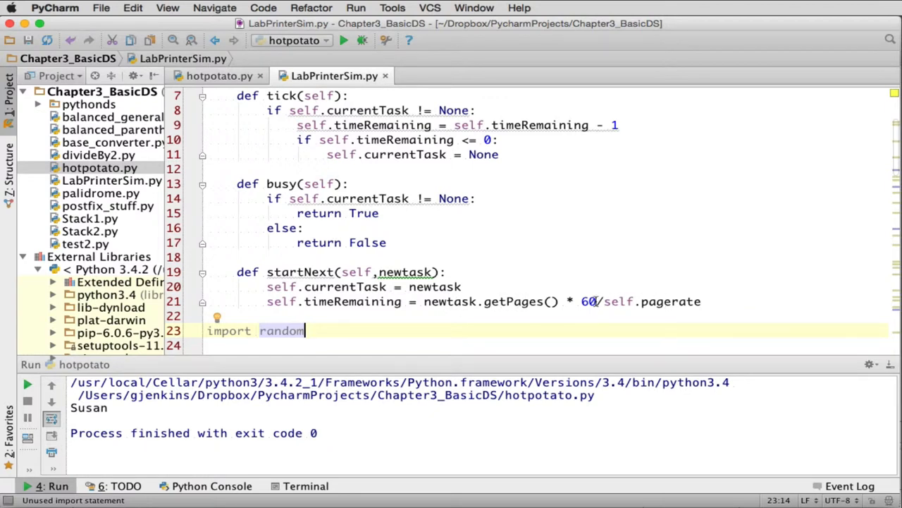
{"action": "mouse_move", "coordinate": [347, 301]}
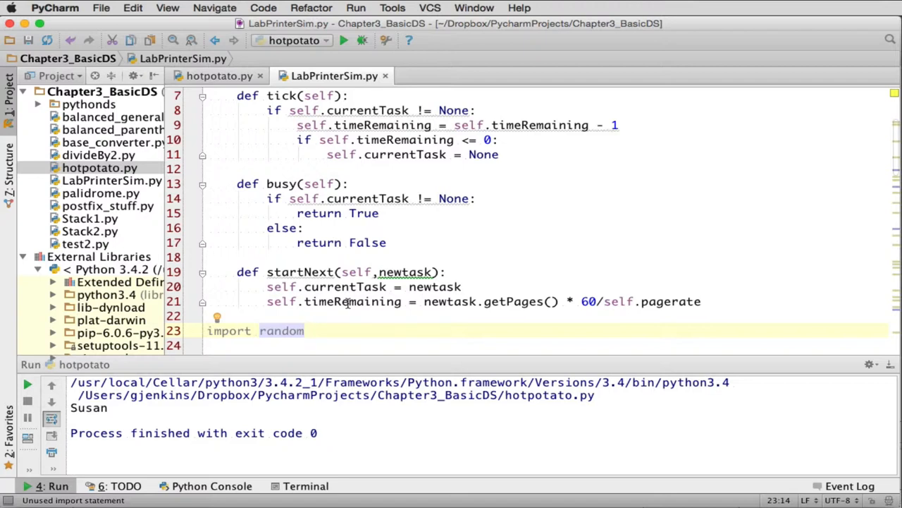
{"action": "scroll", "scroll_direction": "down", "scroll_amount": 3}
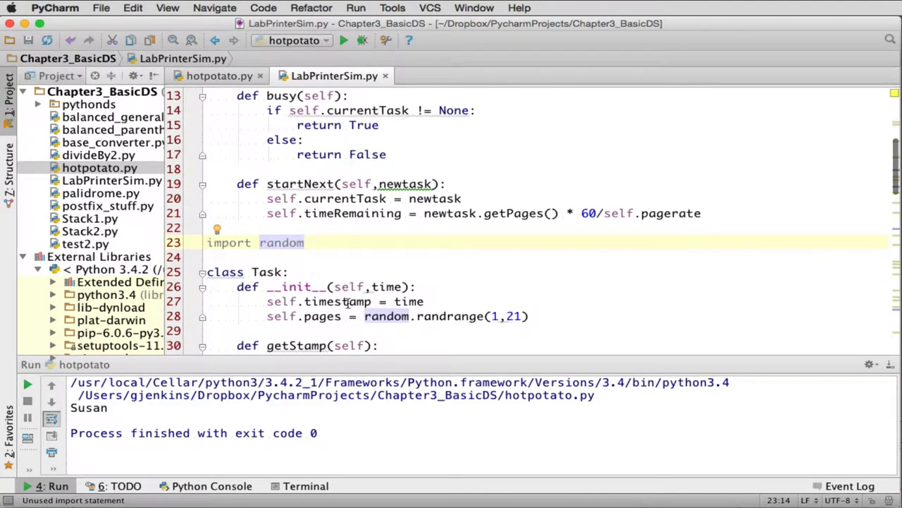
{"action": "scroll", "scroll_direction": "down", "scroll_amount": 3}
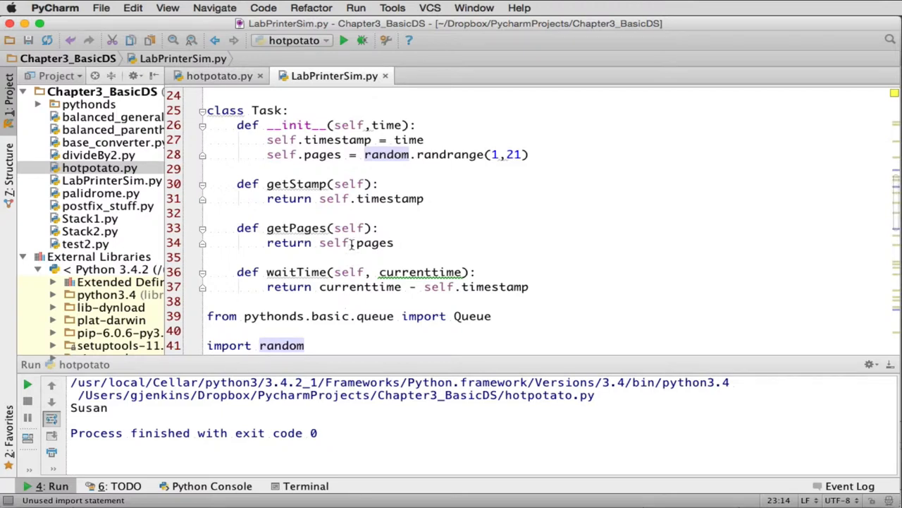
{"action": "mouse_move", "coordinate": [350, 120]}
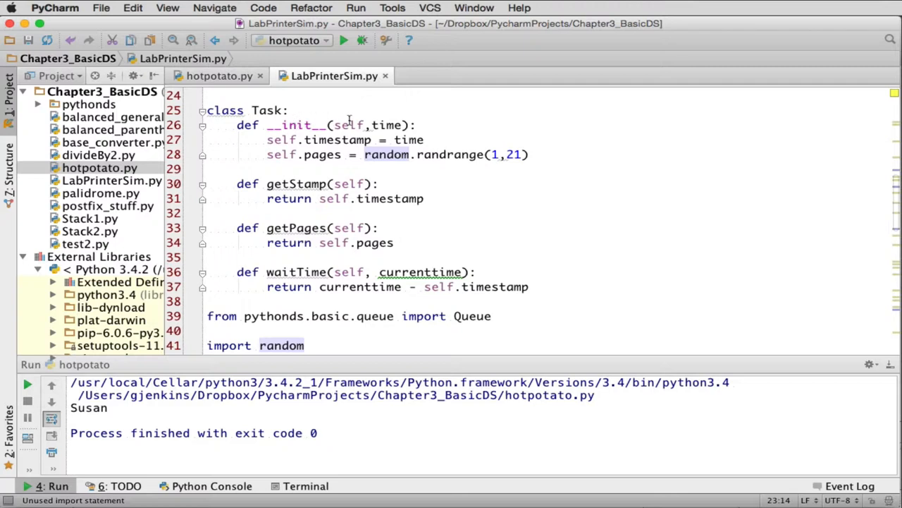
{"action": "mouse_move", "coordinate": [392, 127]}
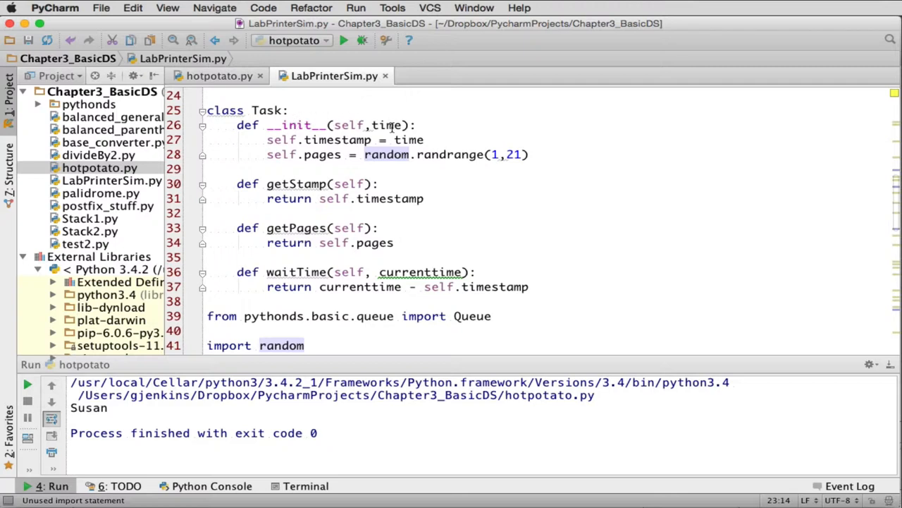
{"action": "mouse_move", "coordinate": [345, 140]}
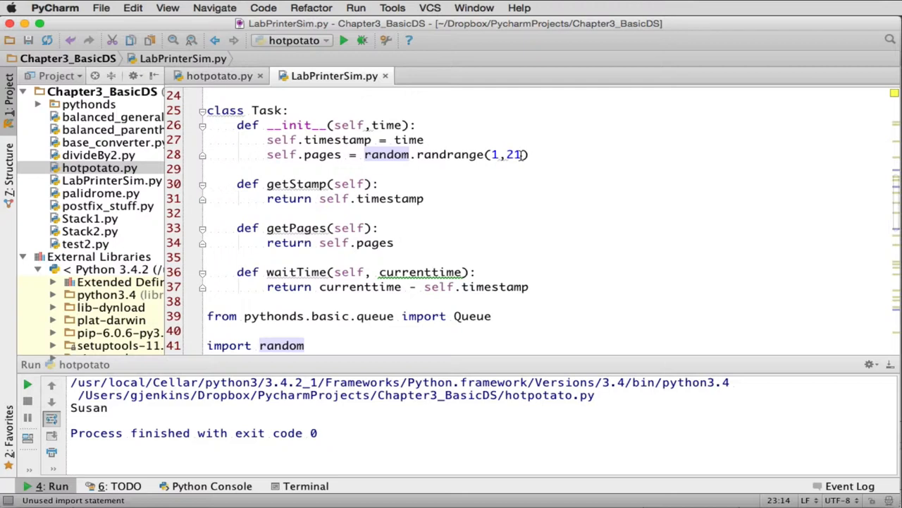
{"action": "mouse_move", "coordinate": [538, 200]}
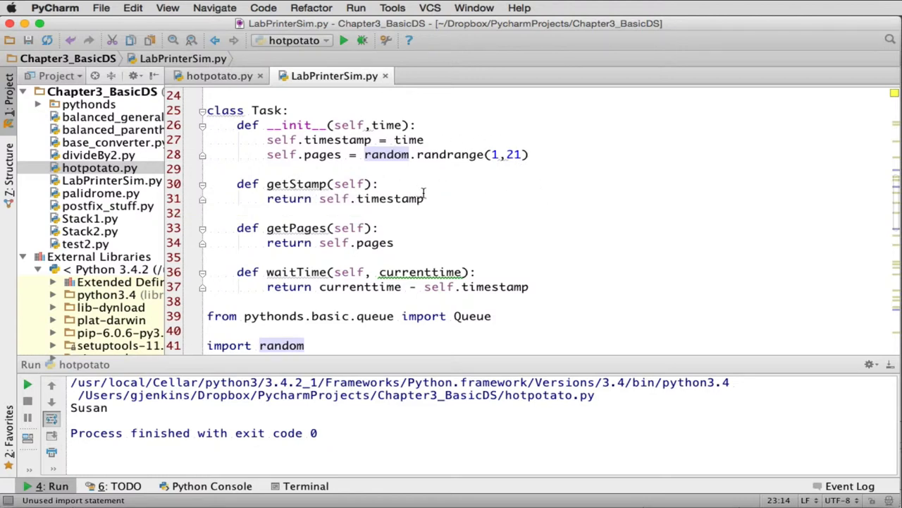
{"action": "mouse_move", "coordinate": [383, 237]}
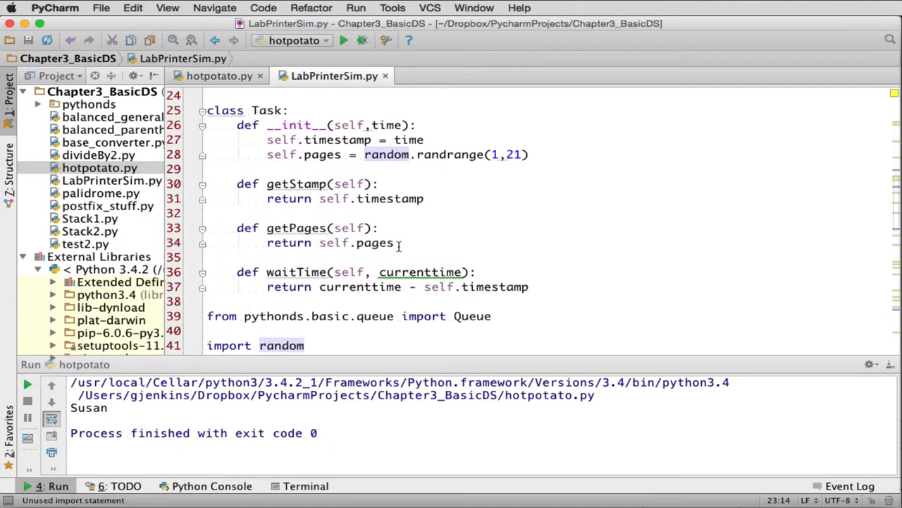
{"action": "mouse_move", "coordinate": [302, 254]}
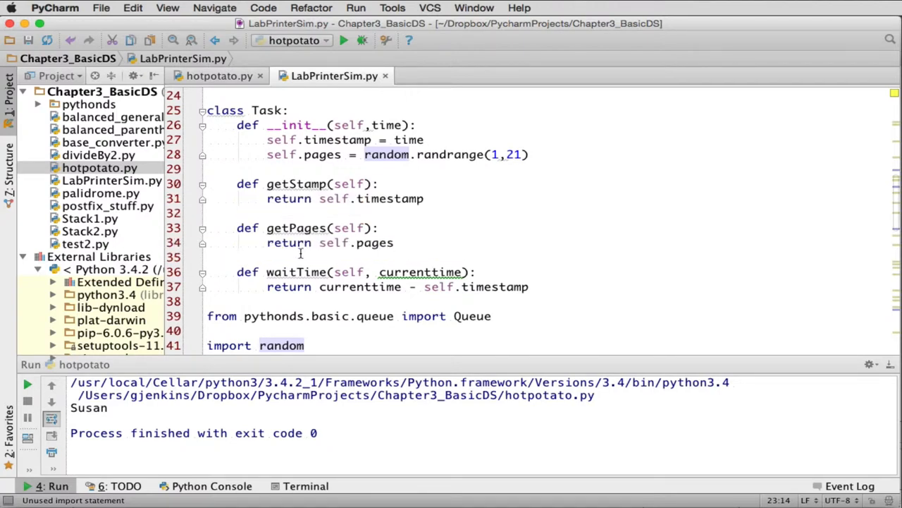
{"action": "mouse_move", "coordinate": [464, 226]}
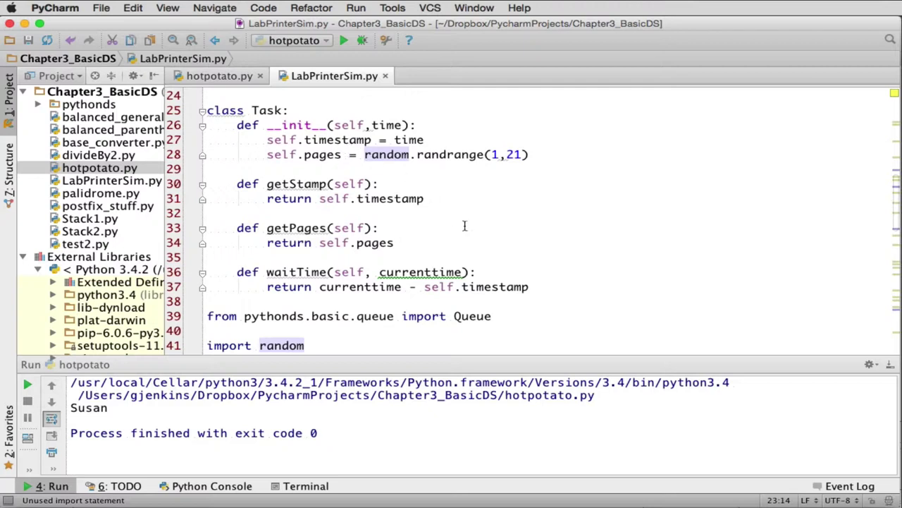
{"action": "mouse_move", "coordinate": [296, 272]}
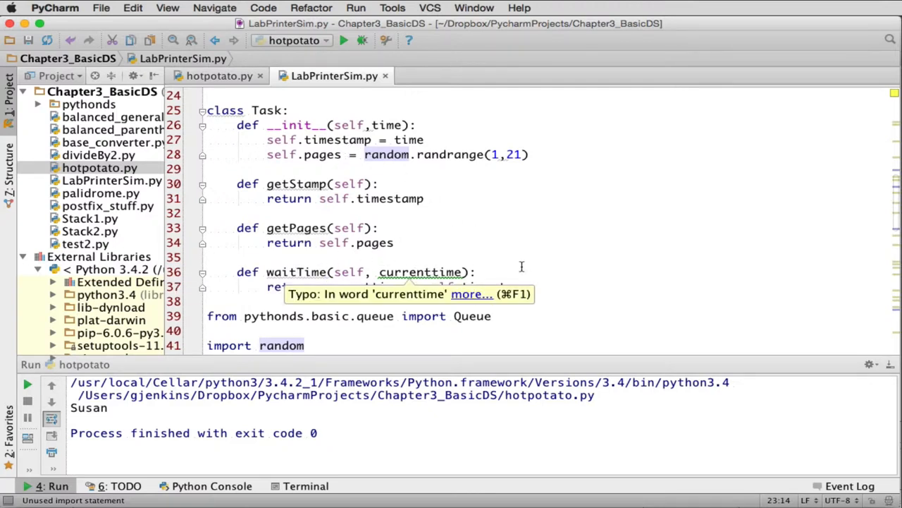
{"action": "mouse_move", "coordinate": [553, 260]}
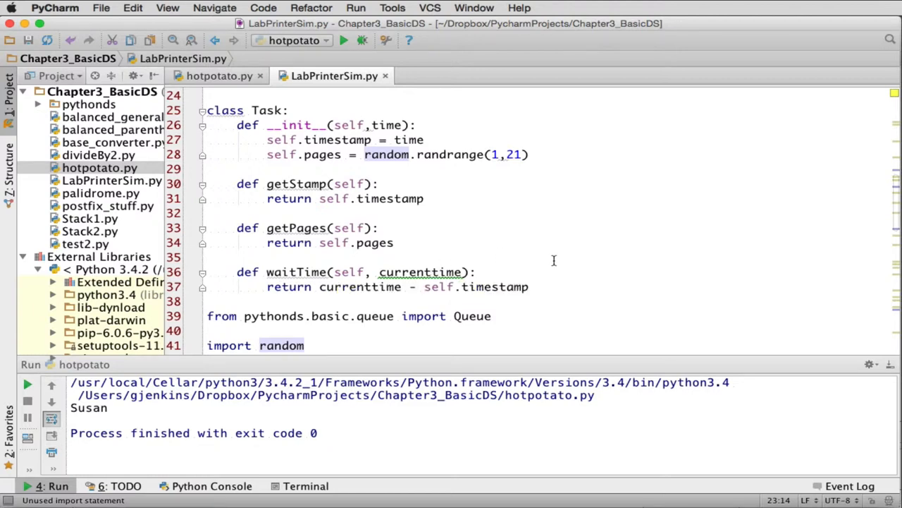
{"action": "mouse_move", "coordinate": [482, 282]}
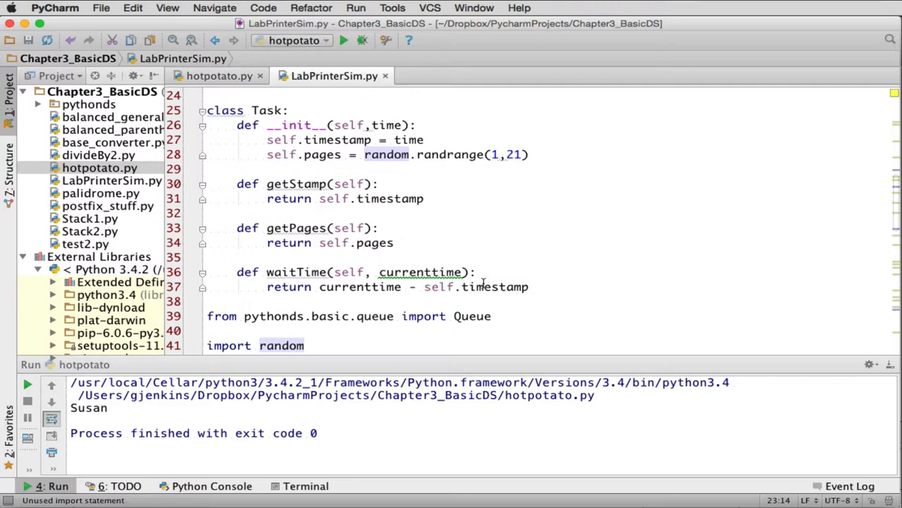
{"action": "mouse_move", "coordinate": [524, 287]}
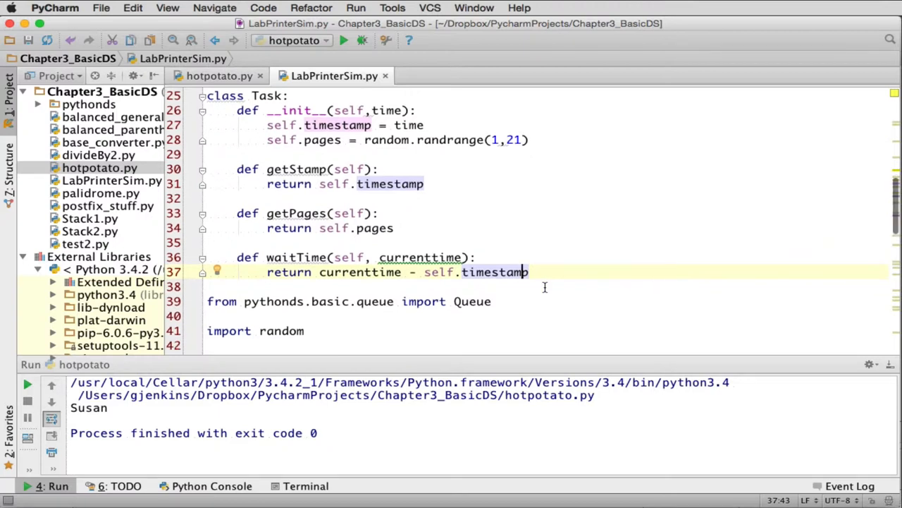
{"action": "scroll", "scroll_direction": "down", "scroll_amount": 3}
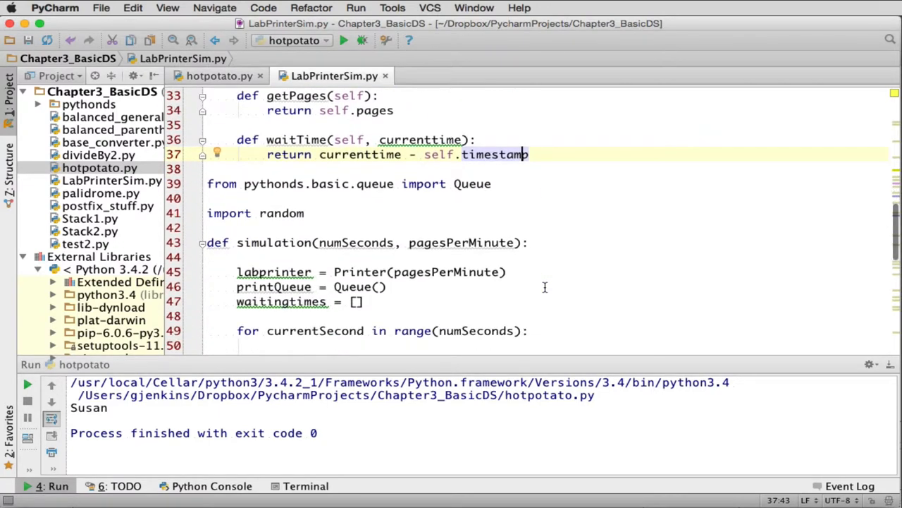
{"action": "scroll", "scroll_direction": "down", "scroll_amount": 3}
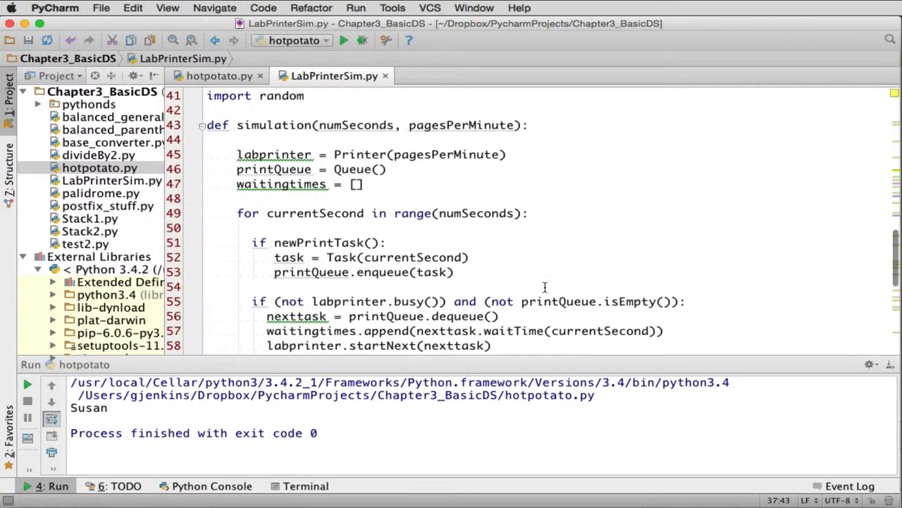
{"action": "mouse_move", "coordinate": [277, 119]}
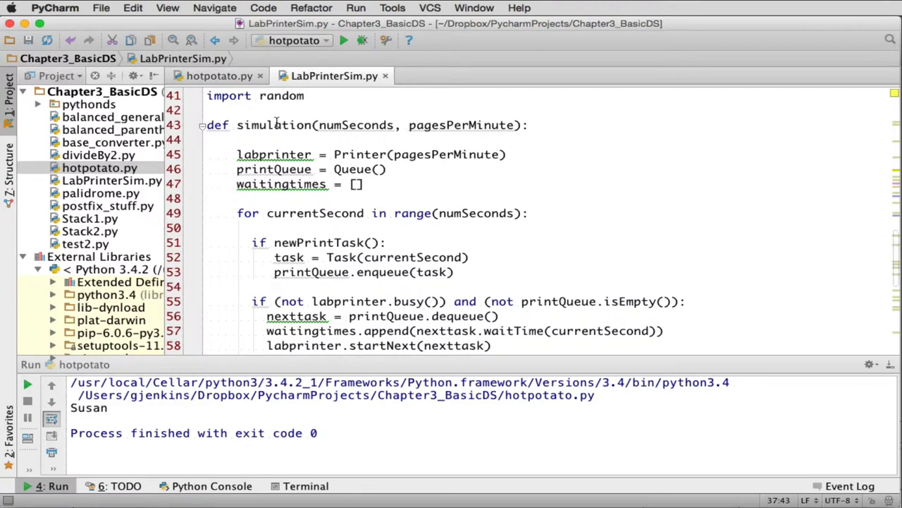
{"action": "scroll", "scroll_direction": "down", "scroll_amount": 3}
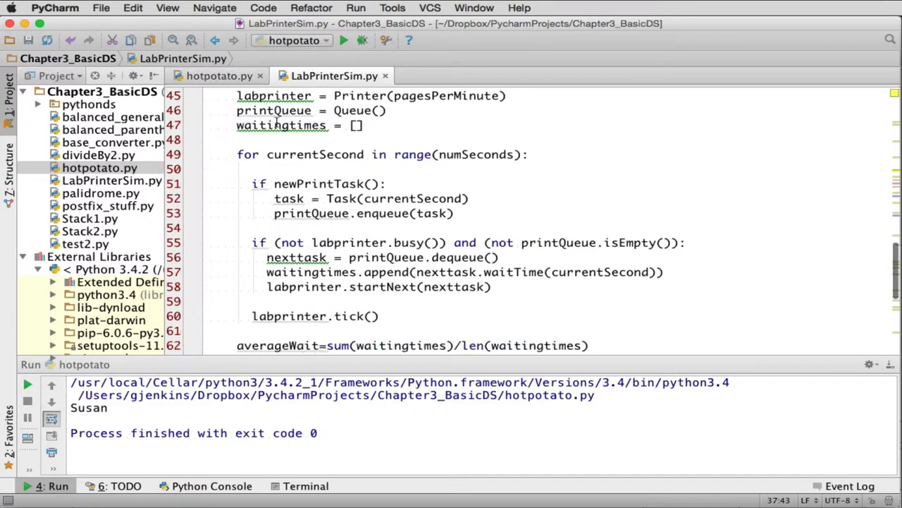
{"action": "scroll", "scroll_direction": "down", "scroll_amount": 3}
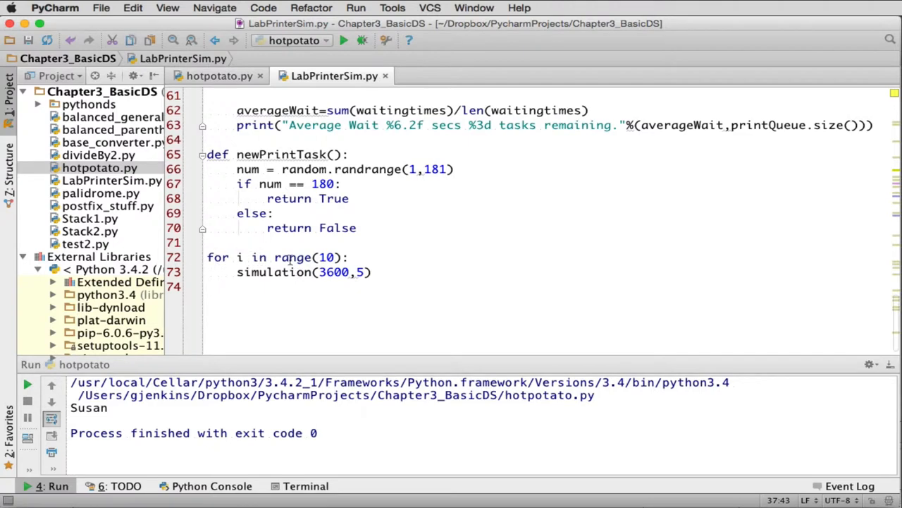
{"action": "mouse_move", "coordinate": [289, 261]}
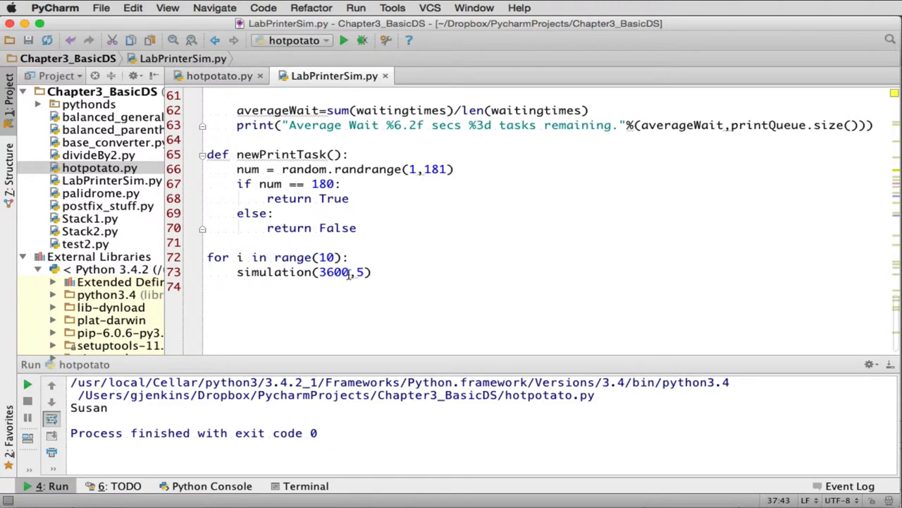
{"action": "scroll", "scroll_direction": "up", "scroll_amount": 3}
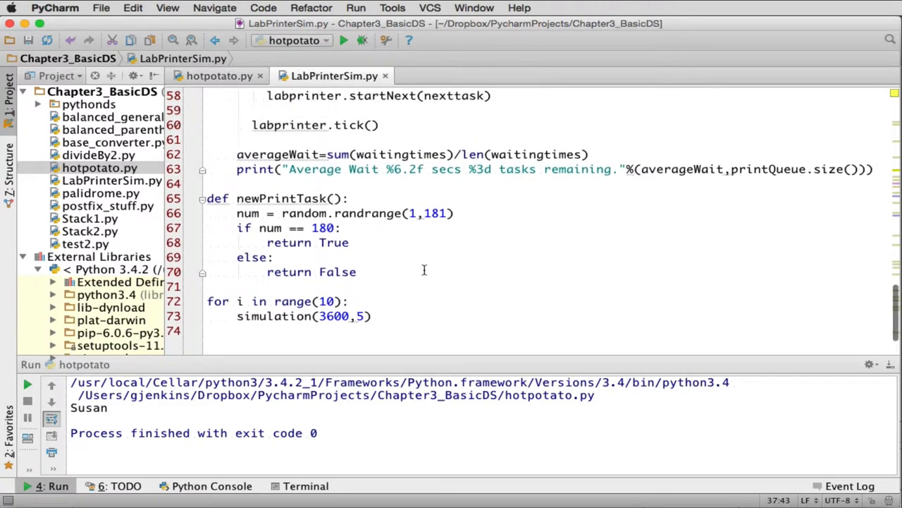
{"action": "scroll", "scroll_direction": "up", "scroll_amount": 3}
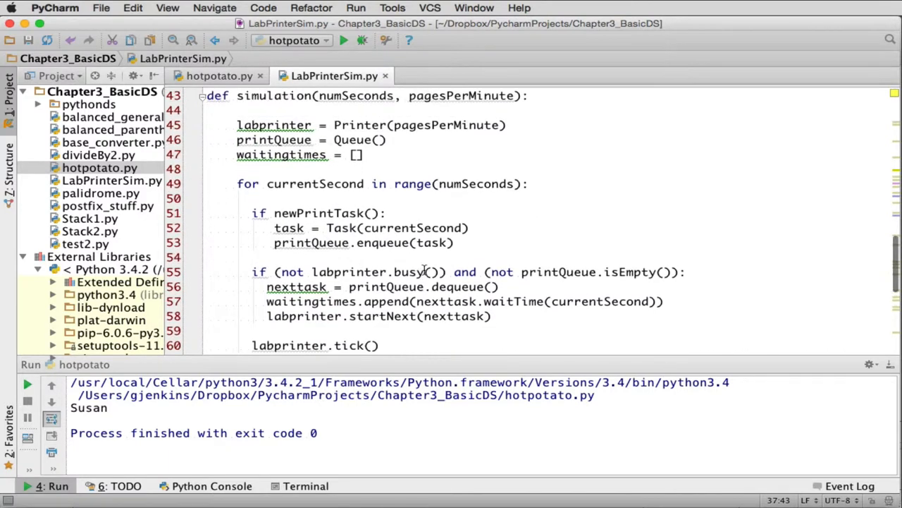
{"action": "scroll", "scroll_direction": "up", "scroll_amount": 3}
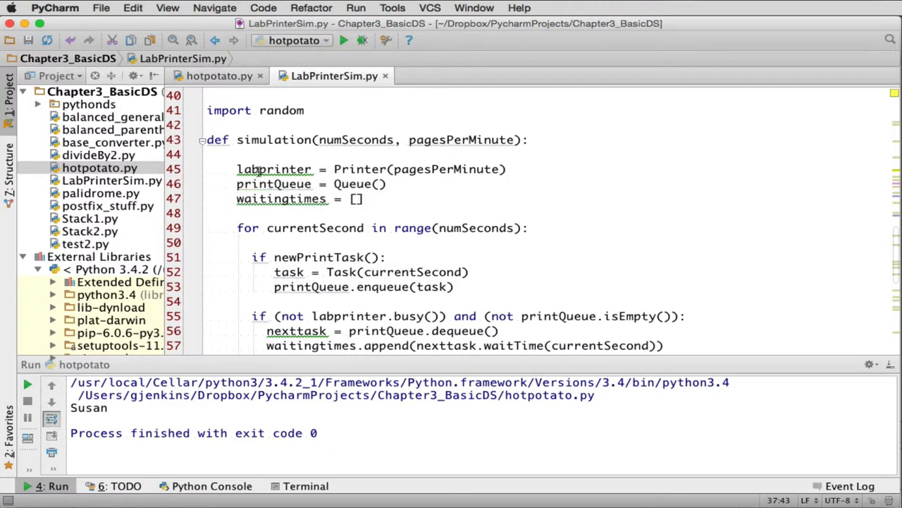
{"action": "mouse_move", "coordinate": [275, 169]}
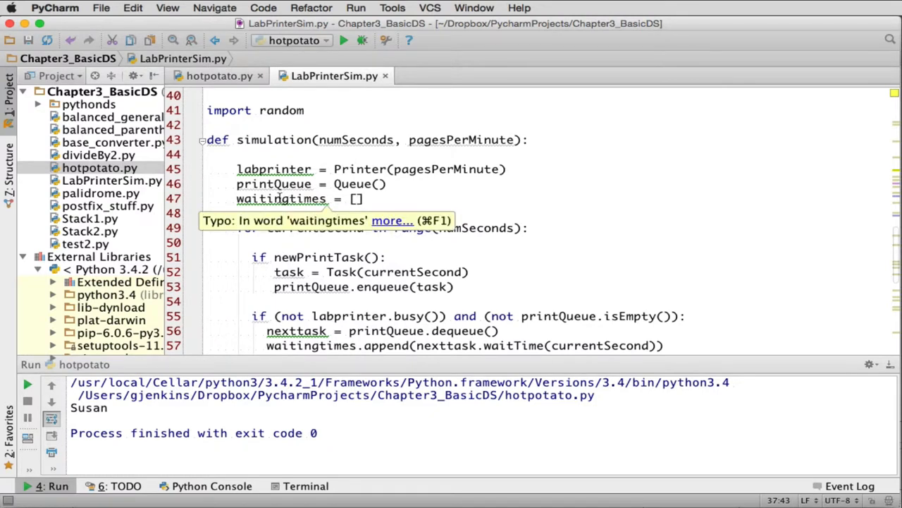
{"action": "scroll", "scroll_direction": "down", "scroll_amount": 3}
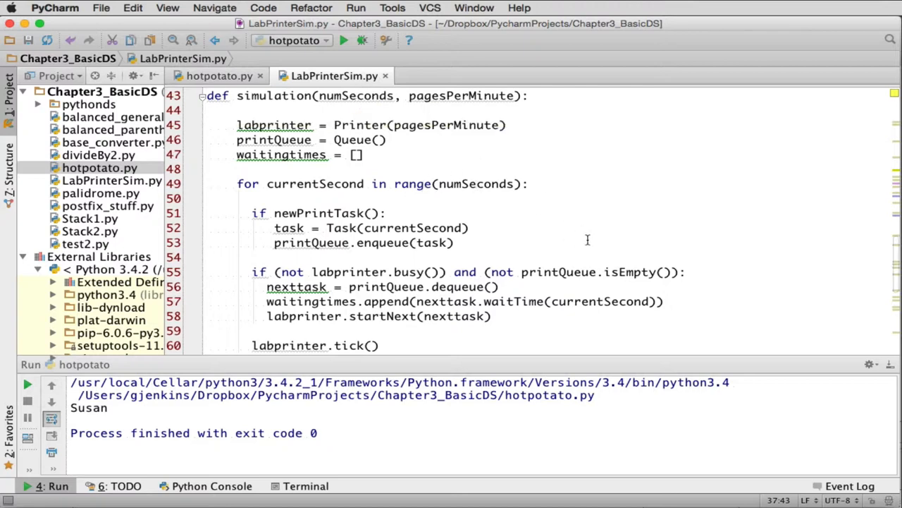
{"action": "scroll", "scroll_direction": "down", "scroll_amount": 3}
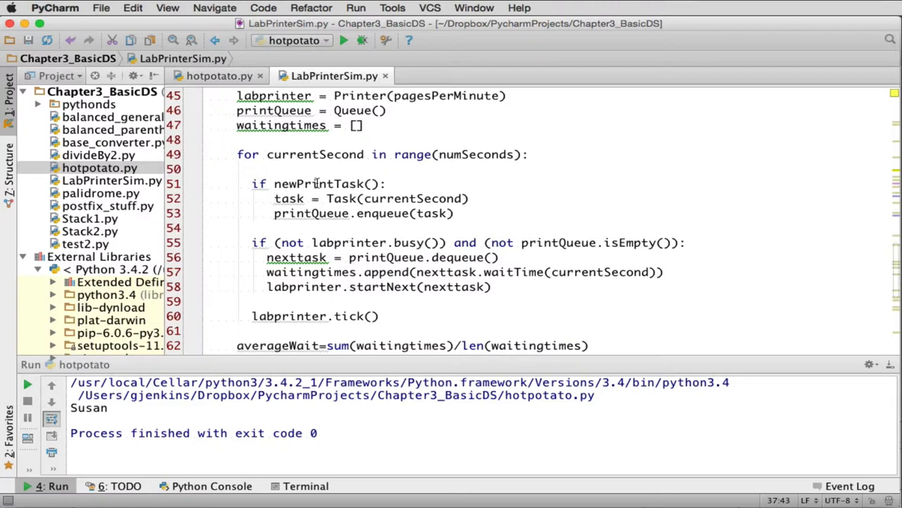
{"action": "mouse_move", "coordinate": [407, 200]}
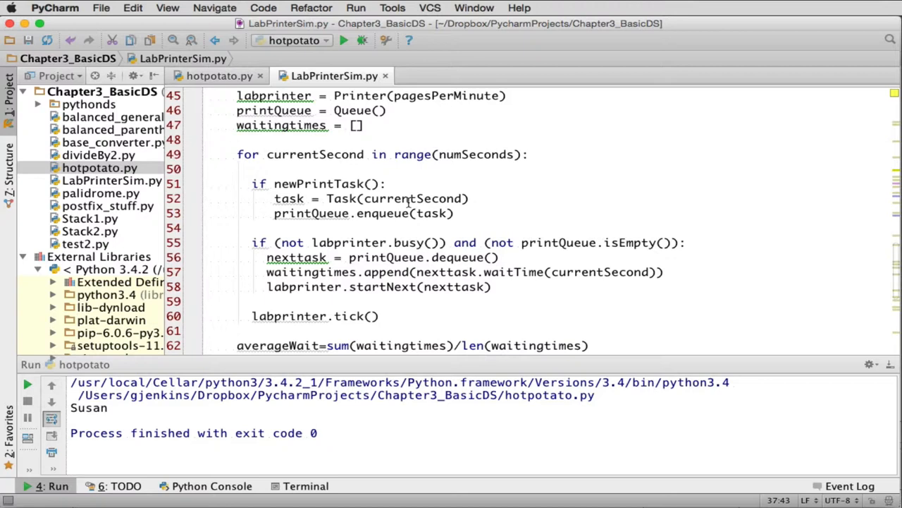
{"action": "mouse_move", "coordinate": [626, 193]}
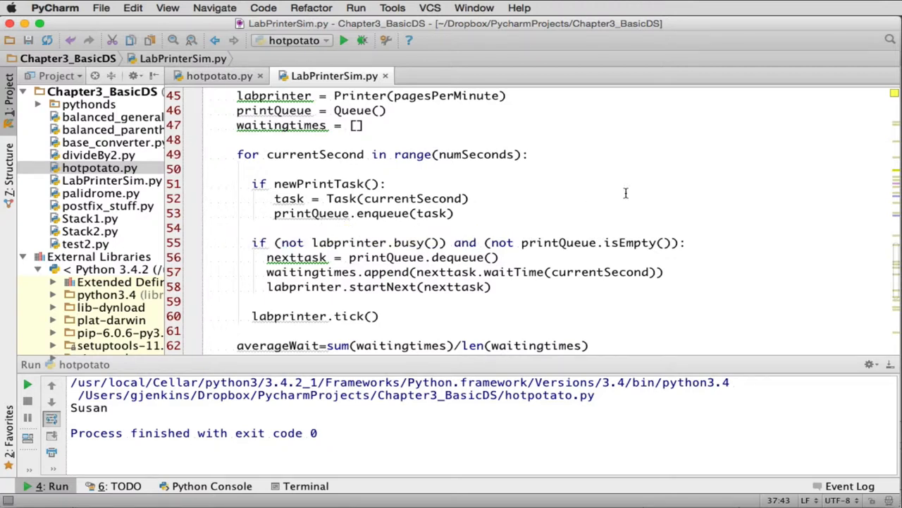
{"action": "left_click", "coordinate": [325, 183]}
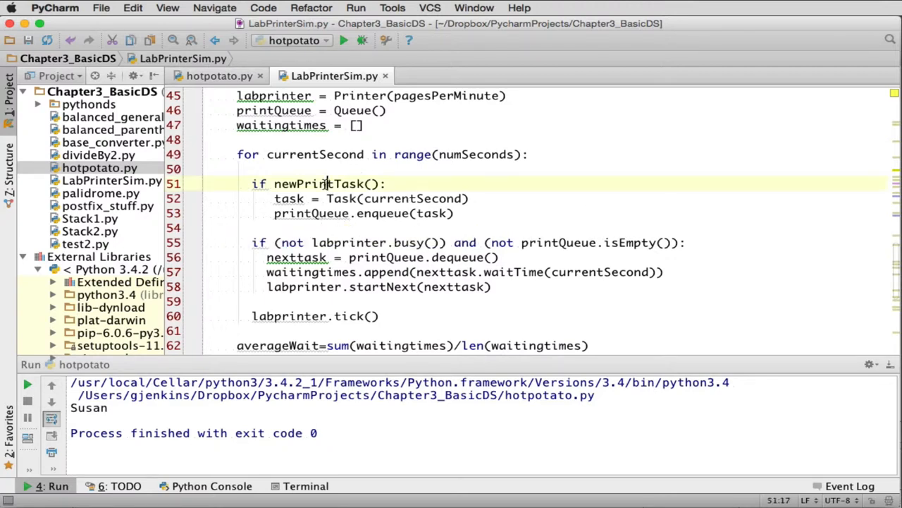
Find newPrintTask and wrap the search back to its def newPrintTask() line.
{"action": "double_click", "coordinate": [317, 184]}
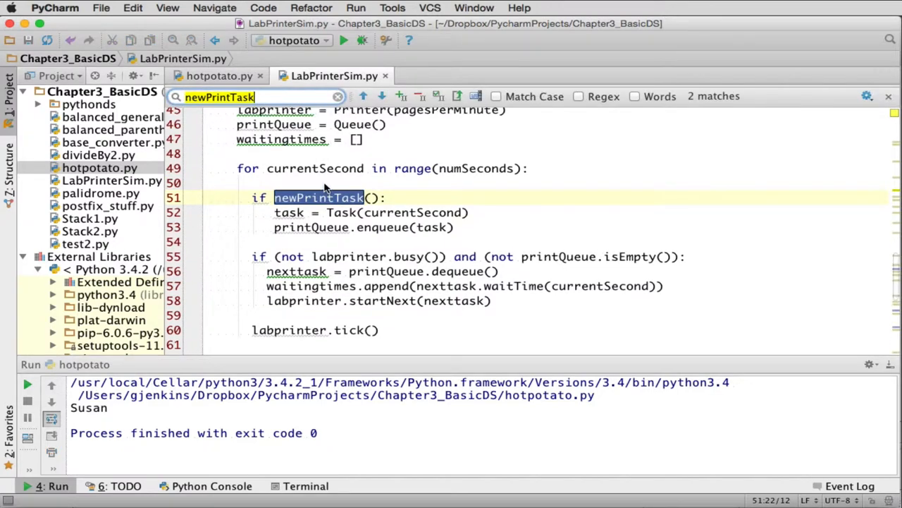
{"action": "left_click", "coordinate": [363, 96]}
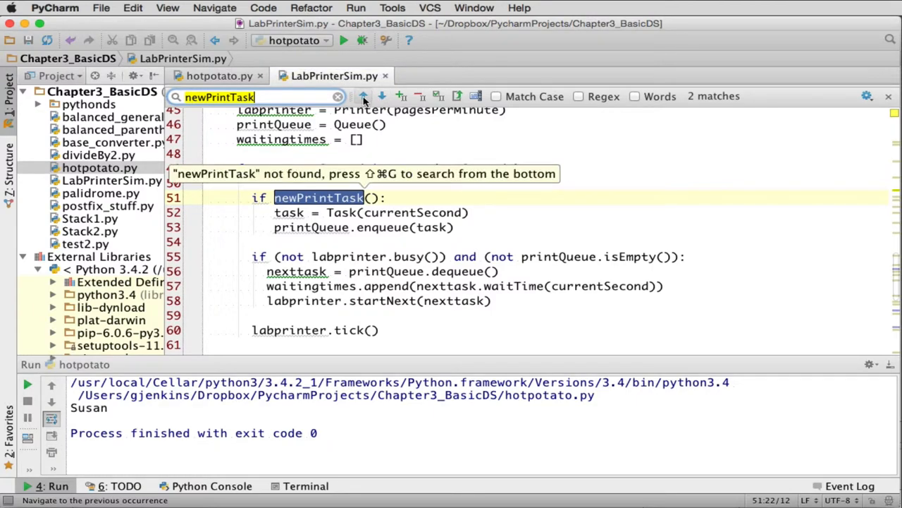
{"action": "left_click", "coordinate": [381, 96]}
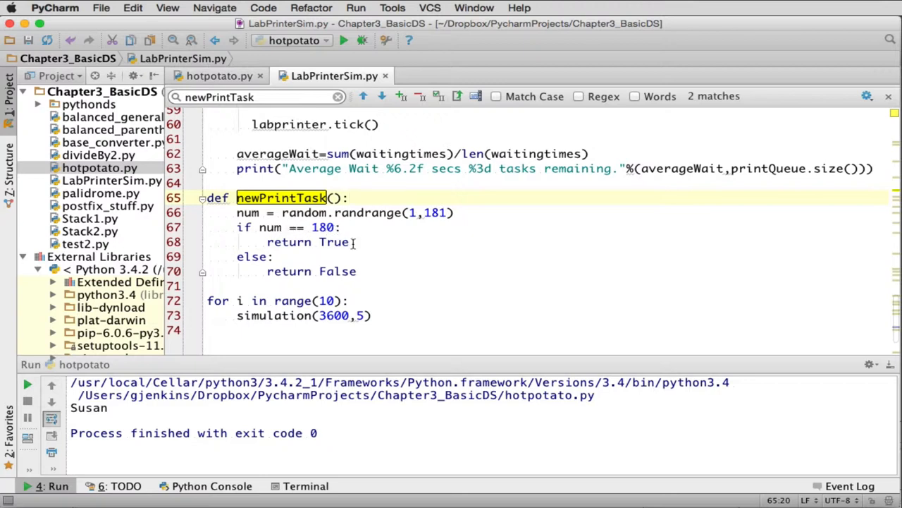
{"action": "mouse_move", "coordinate": [314, 245]}
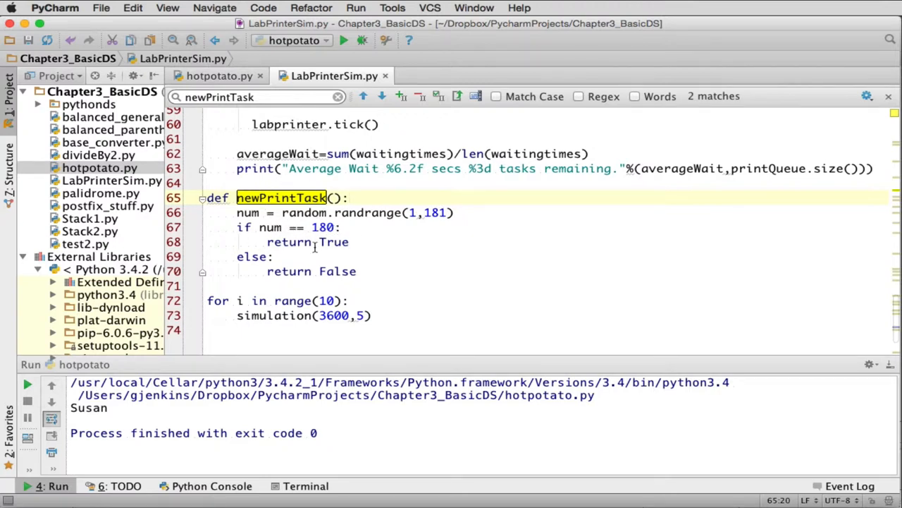
{"action": "mouse_move", "coordinate": [277, 257]}
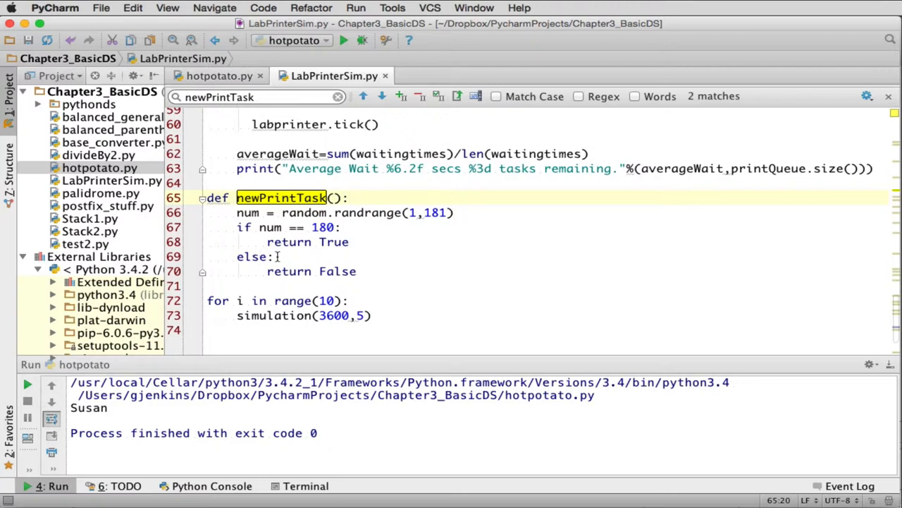
{"action": "mouse_move", "coordinate": [412, 212]}
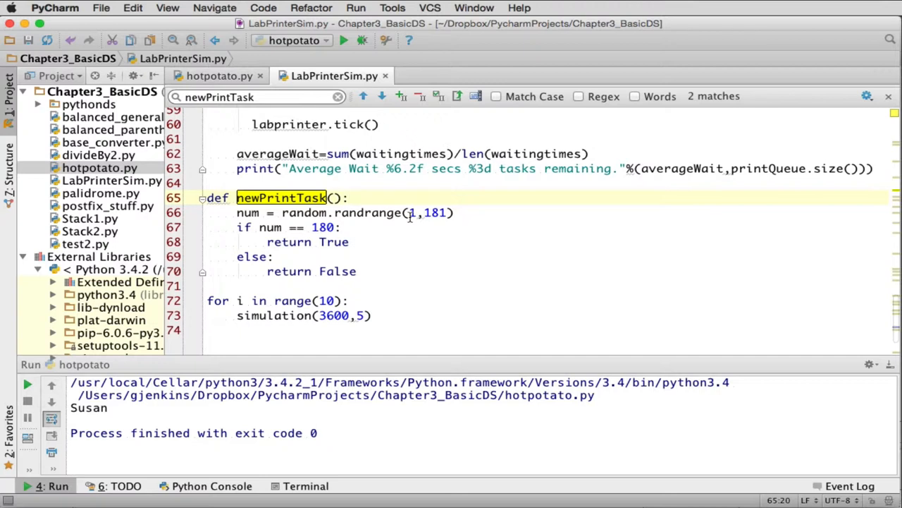
{"action": "mouse_move", "coordinate": [330, 252]}
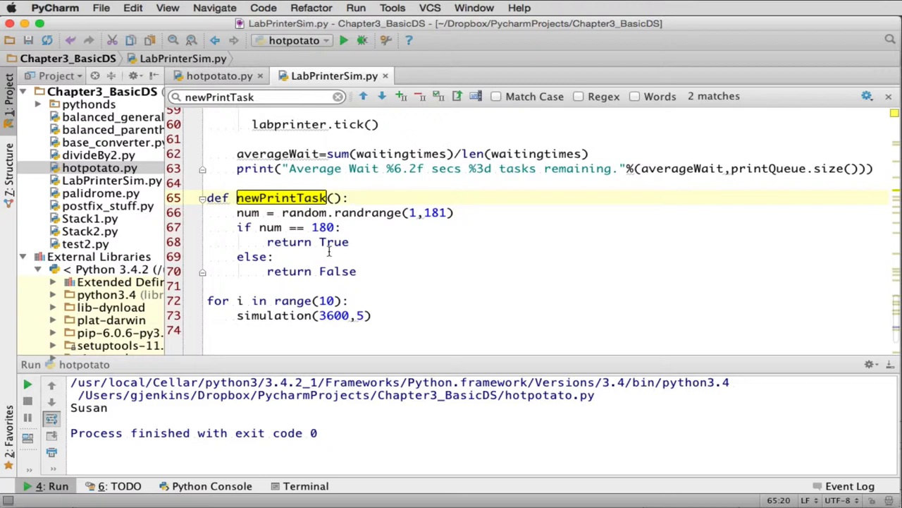
{"action": "mouse_move", "coordinate": [386, 254]}
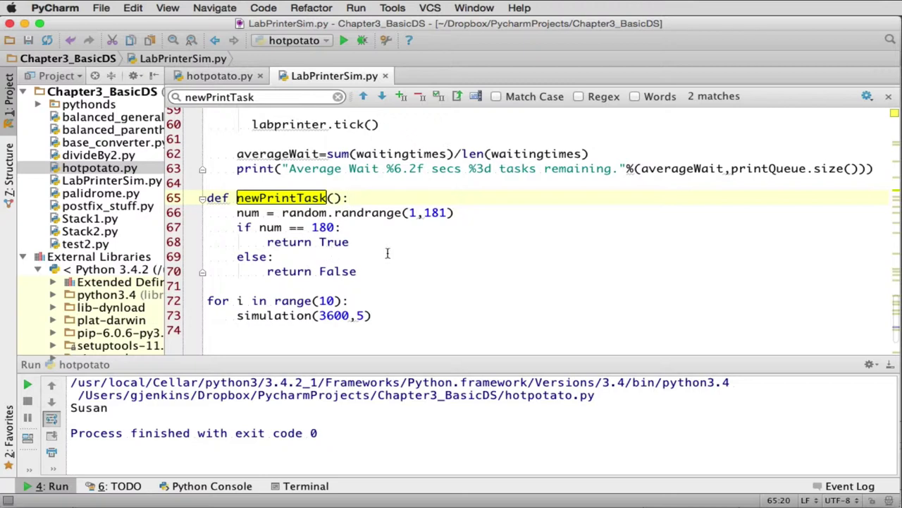
Scroll through the simulation loop down to the average-wait print and newPrintTask definition.
{"action": "scroll", "scroll_direction": "up", "scroll_amount": 3}
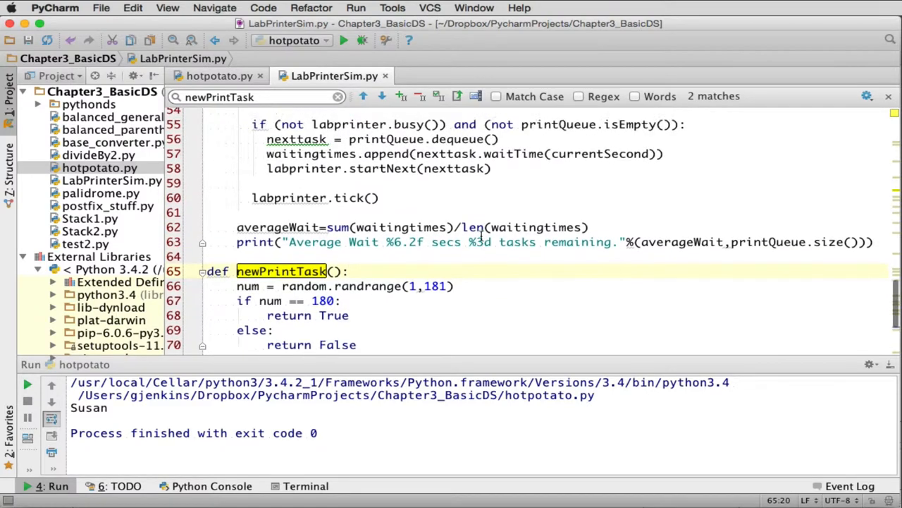
{"action": "scroll", "scroll_direction": "up", "scroll_amount": 3}
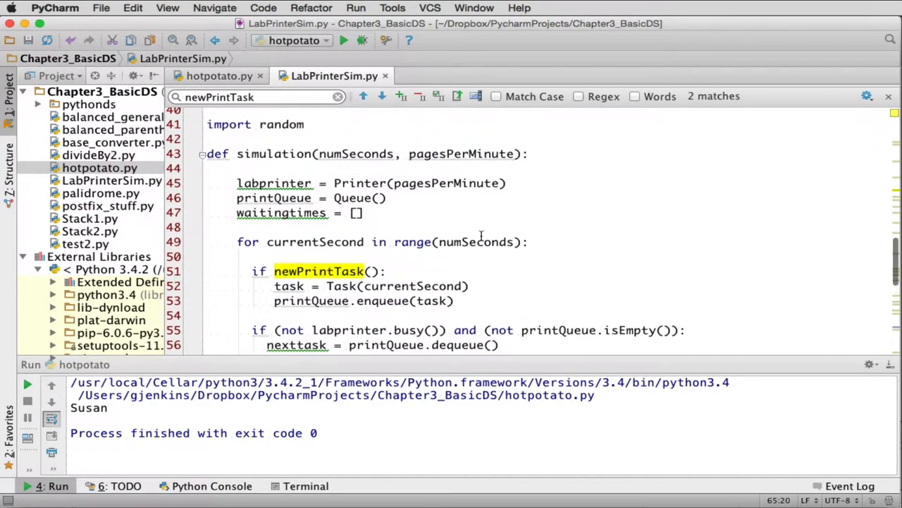
{"action": "scroll", "scroll_direction": "down", "scroll_amount": 3}
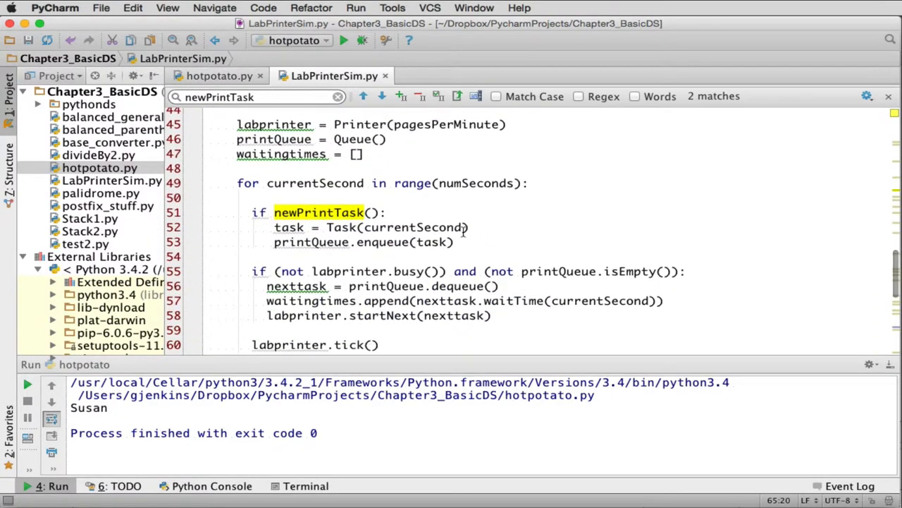
{"action": "mouse_move", "coordinate": [289, 242]}
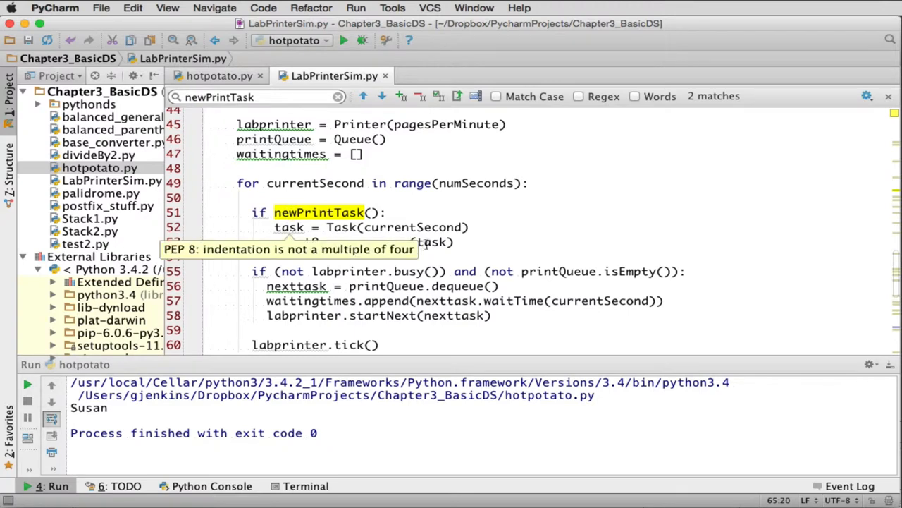
{"action": "scroll", "scroll_direction": "down", "scroll_amount": 3}
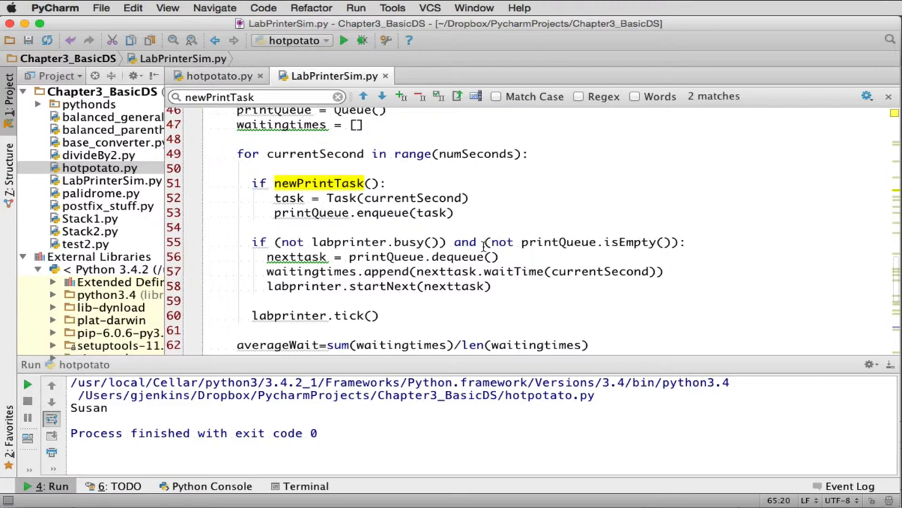
{"action": "mouse_move", "coordinate": [401, 257]}
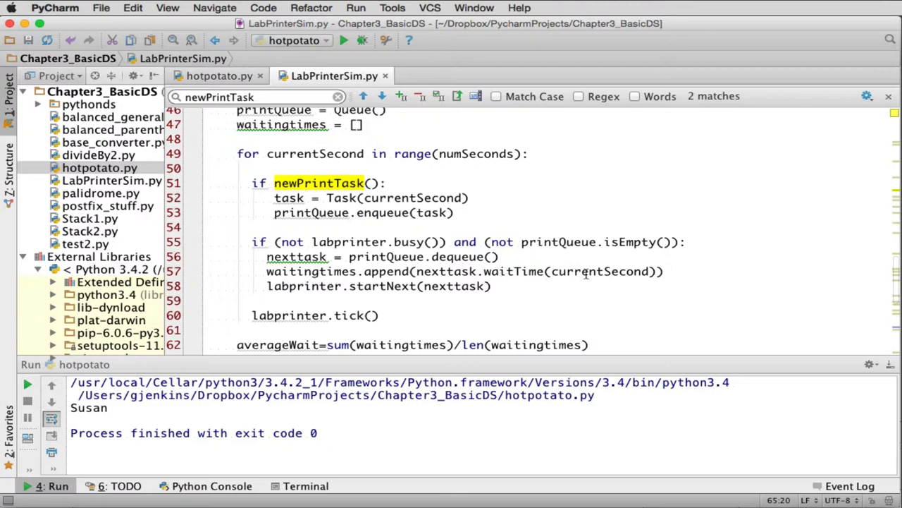
{"action": "mouse_move", "coordinate": [454, 271]}
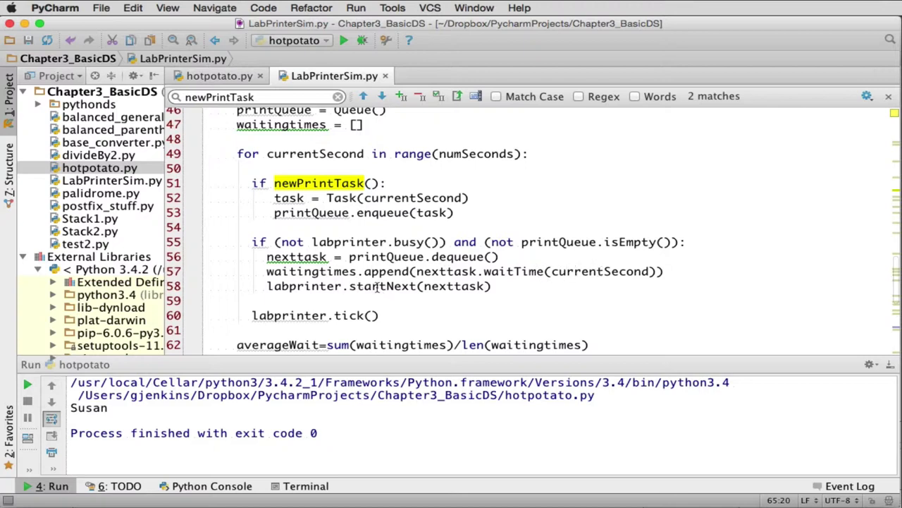
{"action": "mouse_move", "coordinate": [293, 294]}
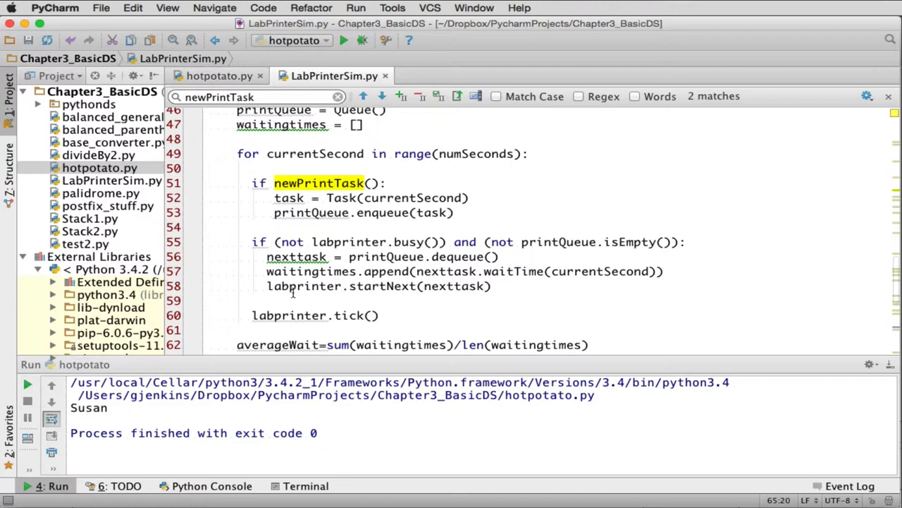
{"action": "scroll", "scroll_direction": "down", "scroll_amount": 3}
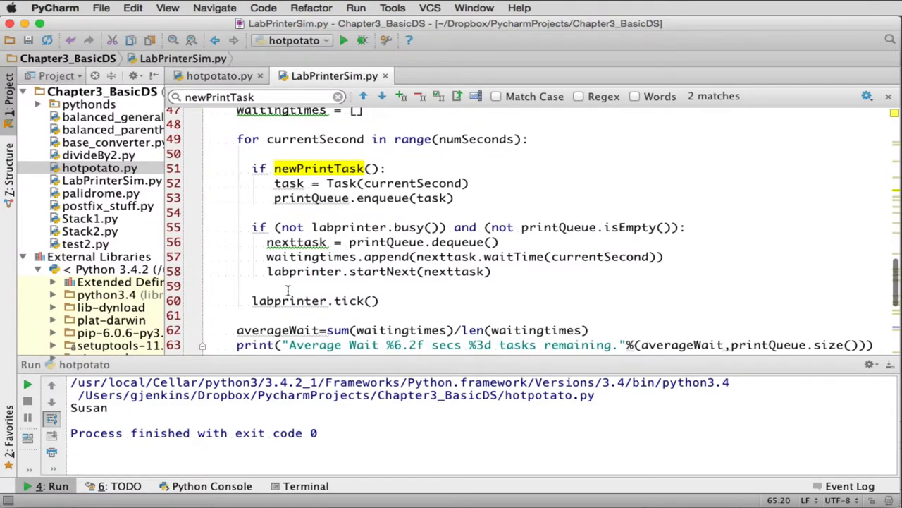
{"action": "scroll", "scroll_direction": "down", "scroll_amount": 3}
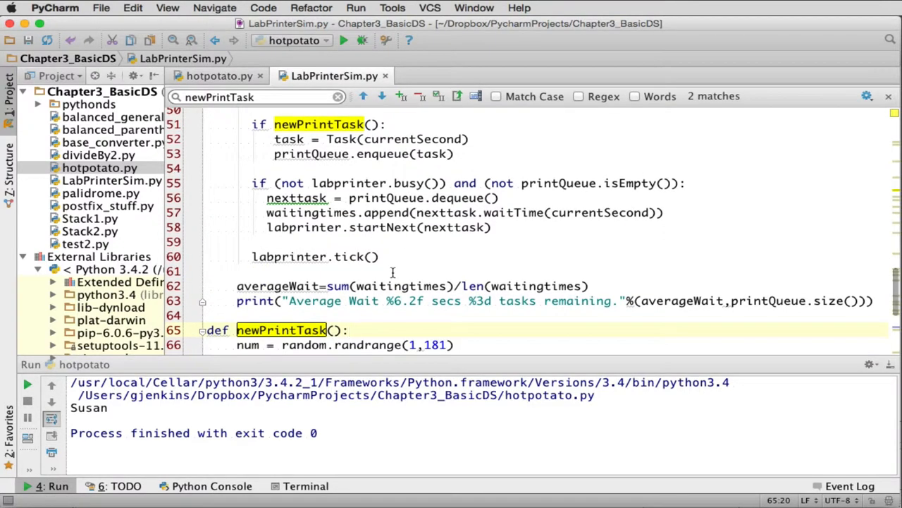
{"action": "scroll", "scroll_direction": "down", "scroll_amount": 3}
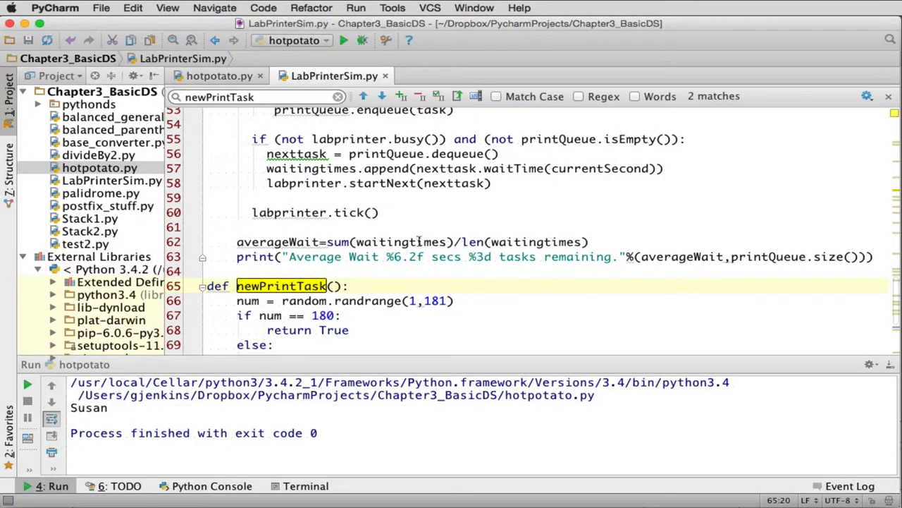
{"action": "mouse_move", "coordinate": [398, 232]}
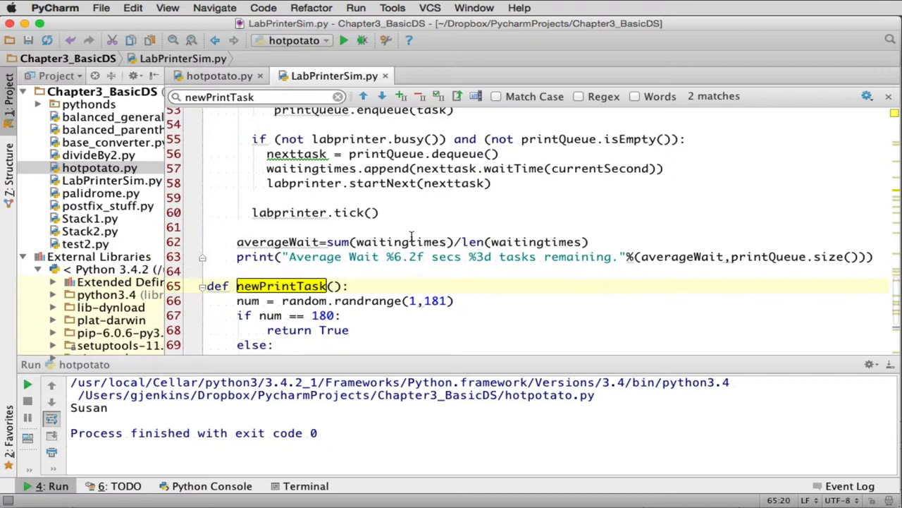
{"action": "mouse_move", "coordinate": [479, 243]}
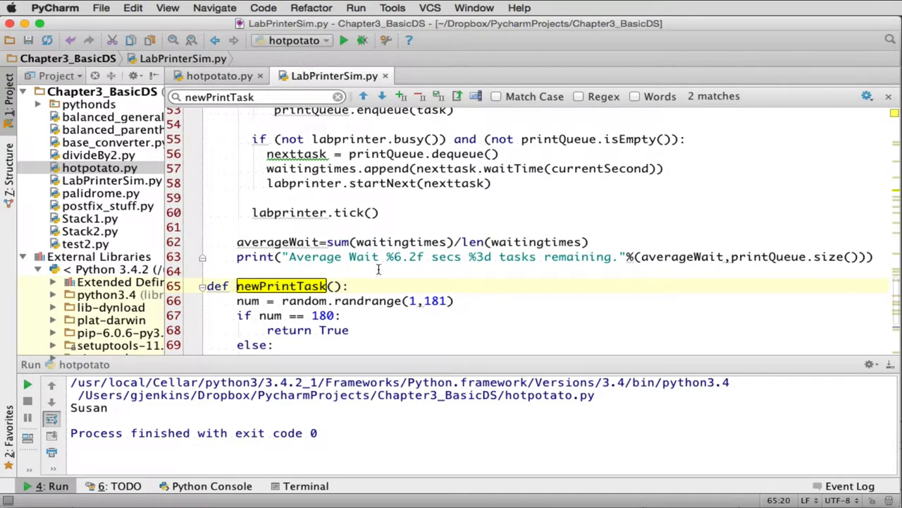
{"action": "mouse_move", "coordinate": [344, 178]}
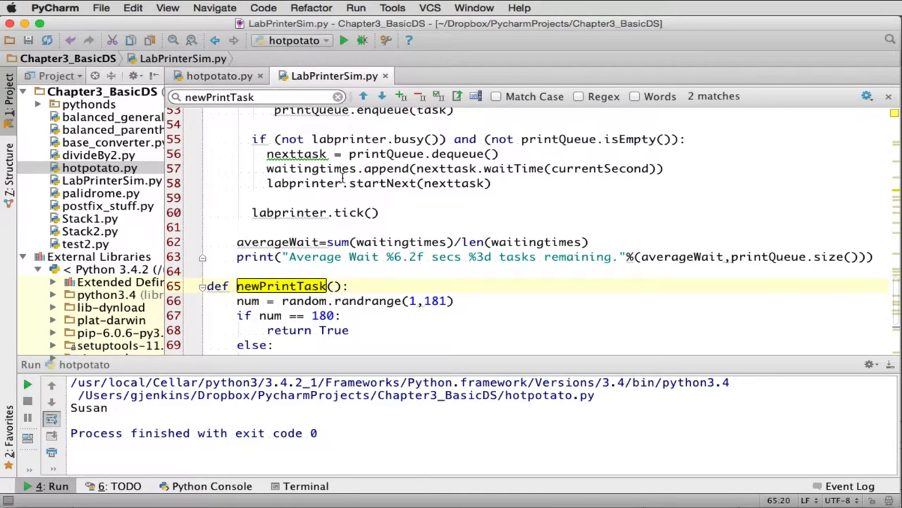
Run 'LabPrinterSim' from the editor context menu, printing average waits and tasks remaining.
{"action": "right_click", "coordinate": [339, 183]}
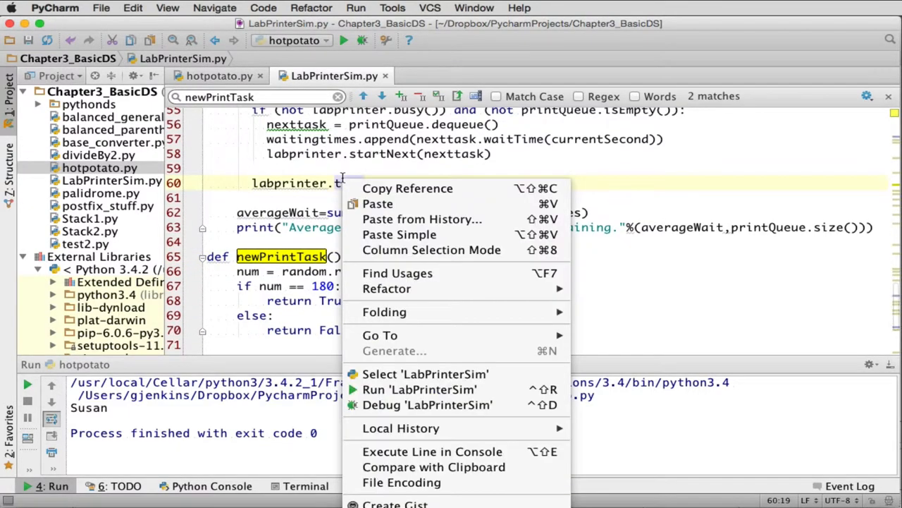
{"action": "left_click", "coordinate": [420, 389]}
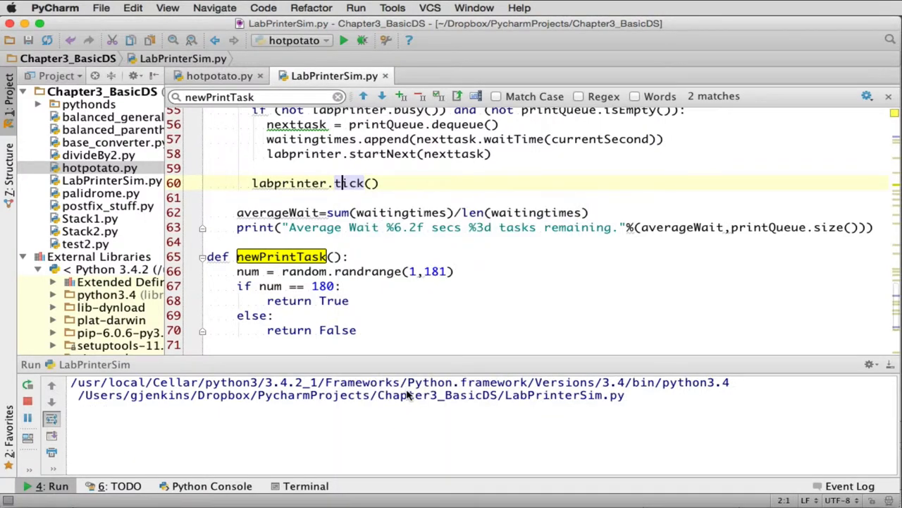
{"action": "left_click", "coordinate": [364, 39]}
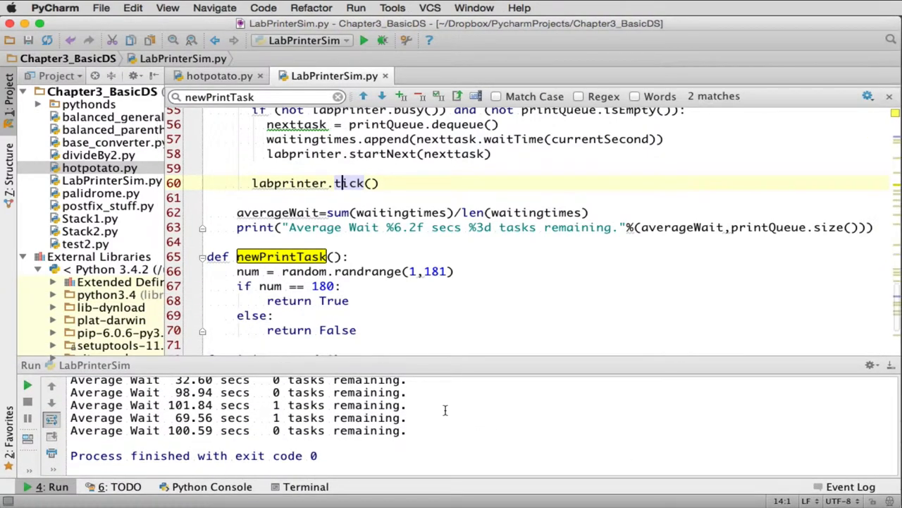
{"action": "scroll", "scroll_direction": "up", "scroll_amount": 3}
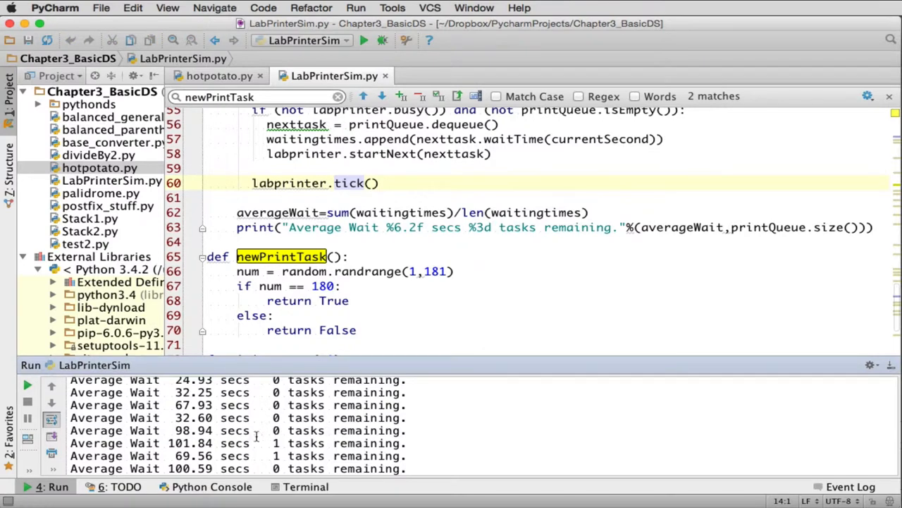
{"action": "mouse_move", "coordinate": [51, 435]}
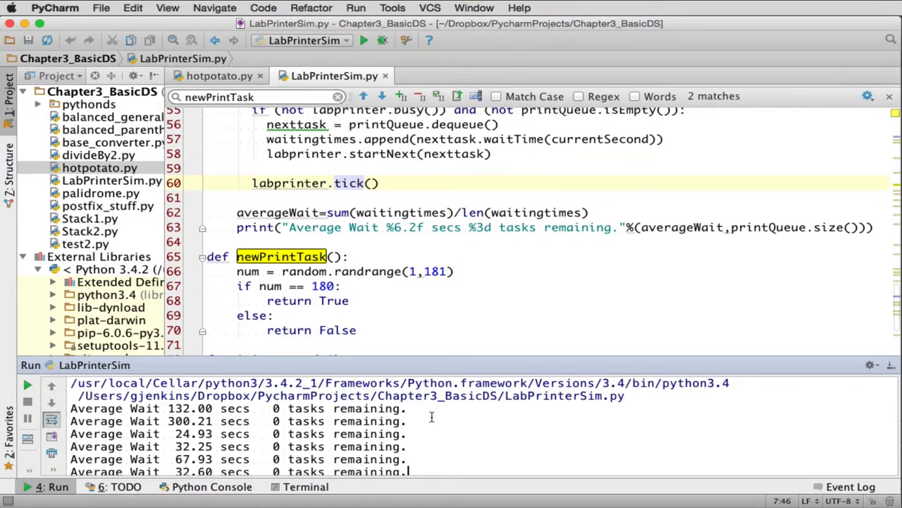
{"action": "scroll", "scroll_direction": "down", "scroll_amount": 3}
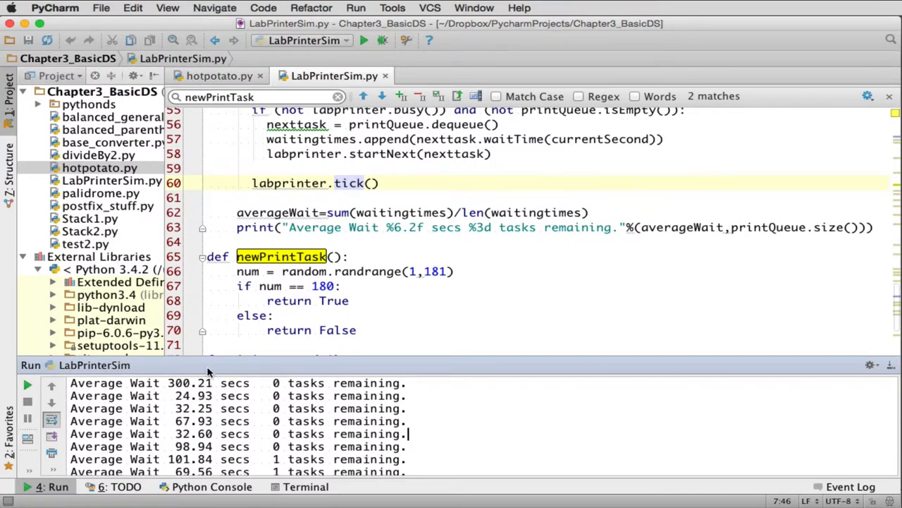
{"action": "mouse_move", "coordinate": [335, 401]}
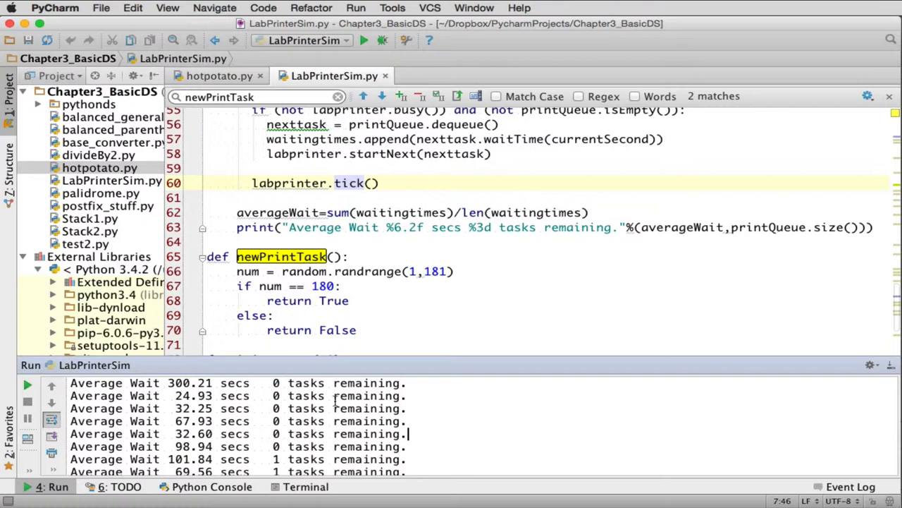
{"action": "mouse_move", "coordinate": [450, 420]}
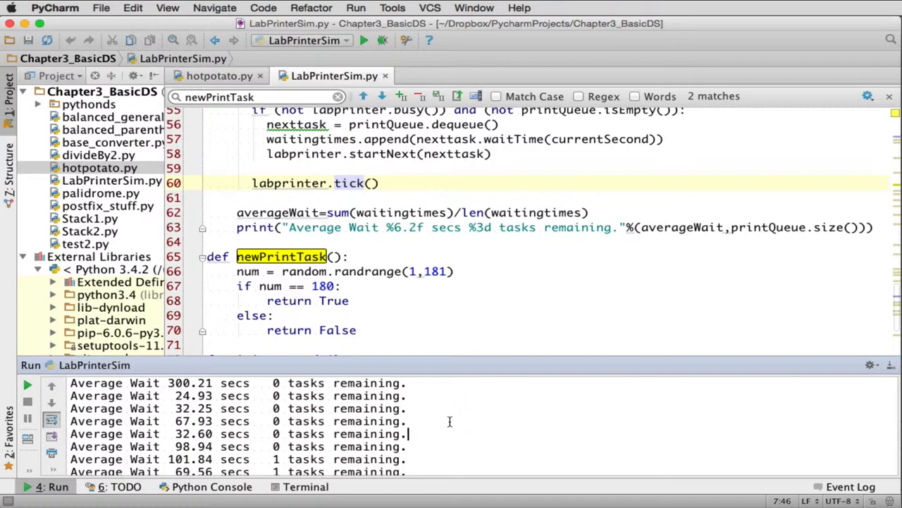
{"action": "scroll", "scroll_direction": "up", "scroll_amount": 3}
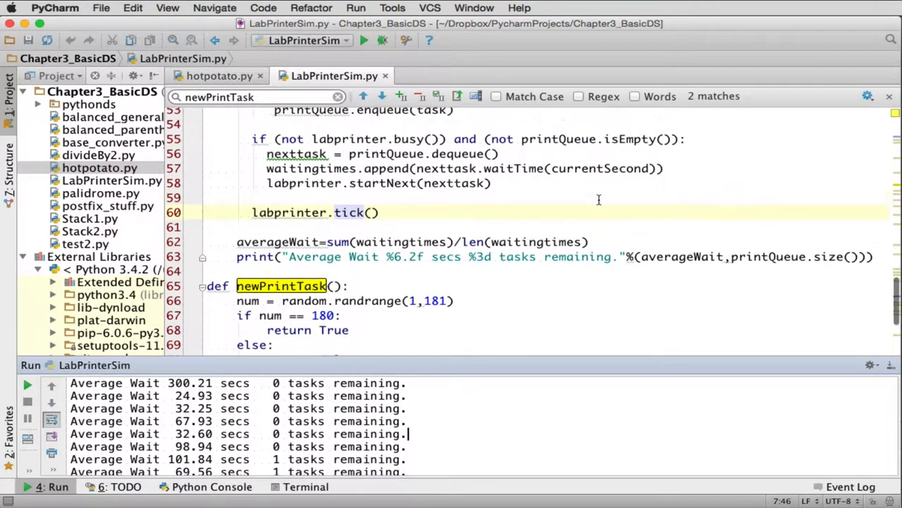
{"action": "mouse_move", "coordinate": [542, 256]}
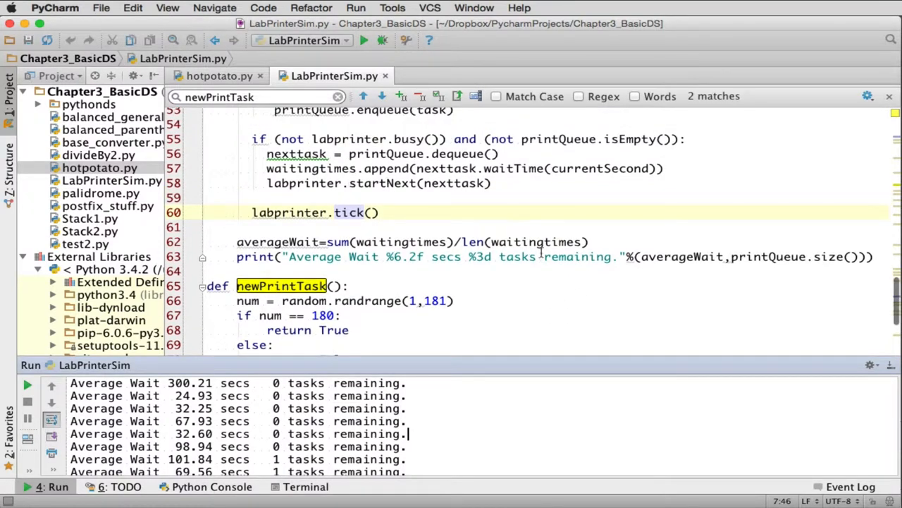
{"action": "scroll", "scroll_direction": "down", "scroll_amount": 3}
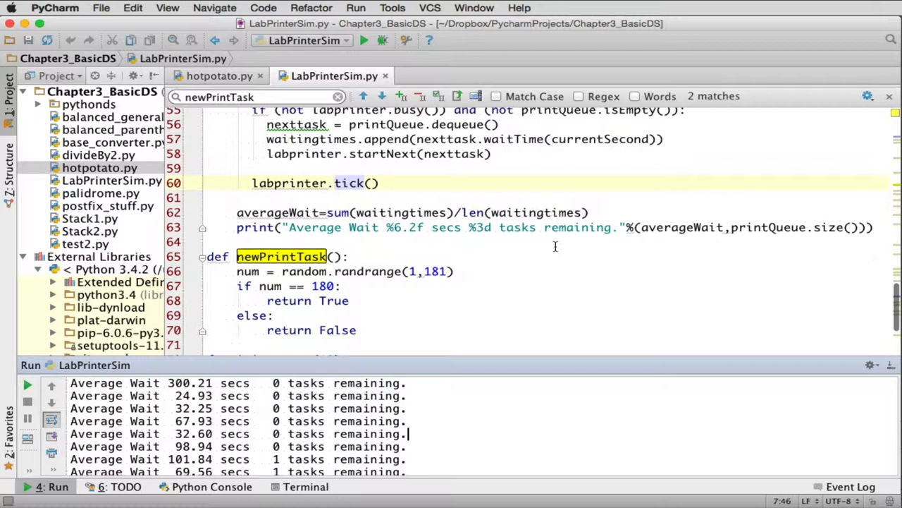
{"action": "mouse_move", "coordinate": [522, 256]}
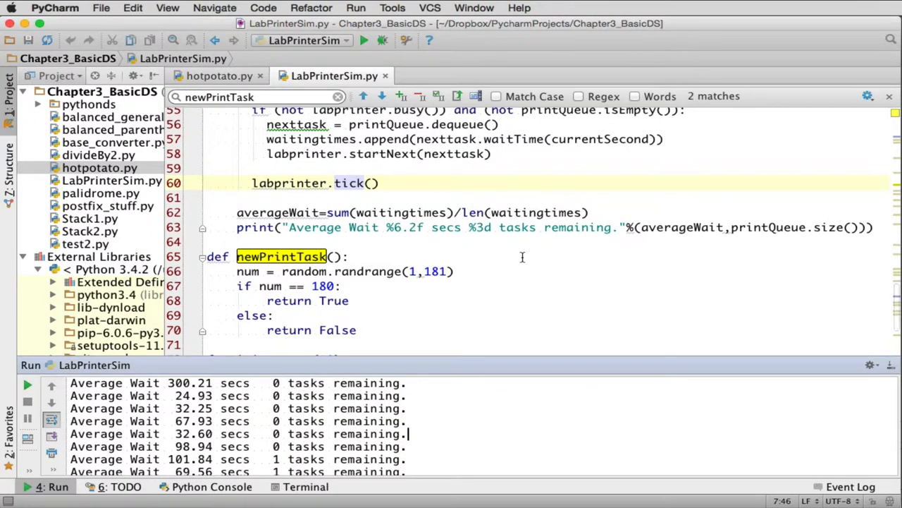